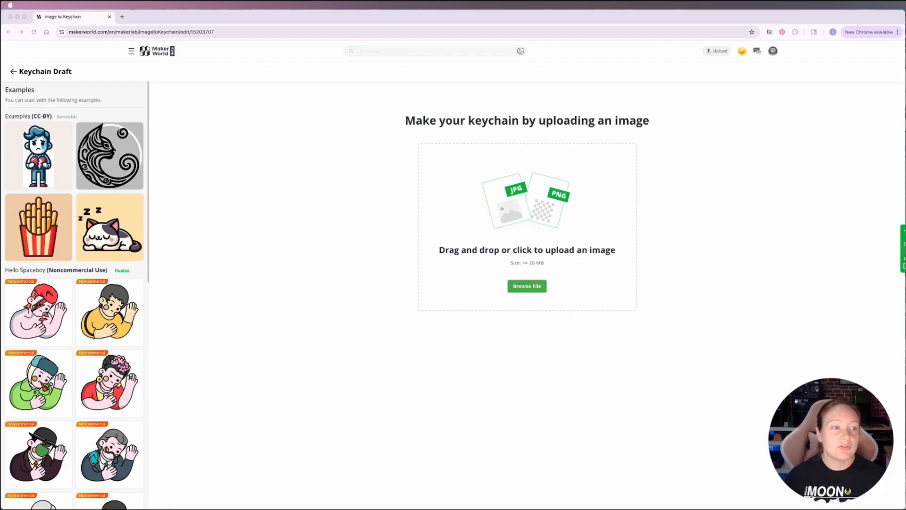
Upload Loose.Leaf.png from the Bookmarks folder and confirm the image preprocessing.
type("Dinosaur")
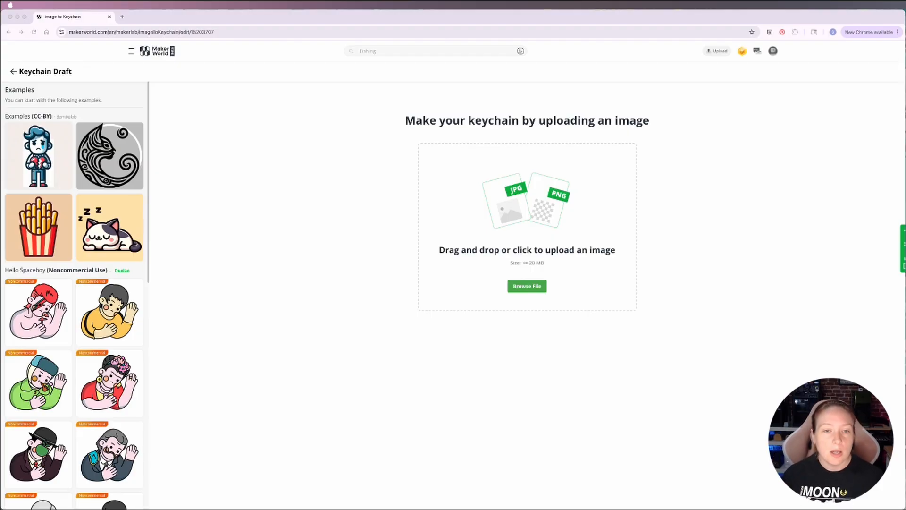
left_click(526, 285)
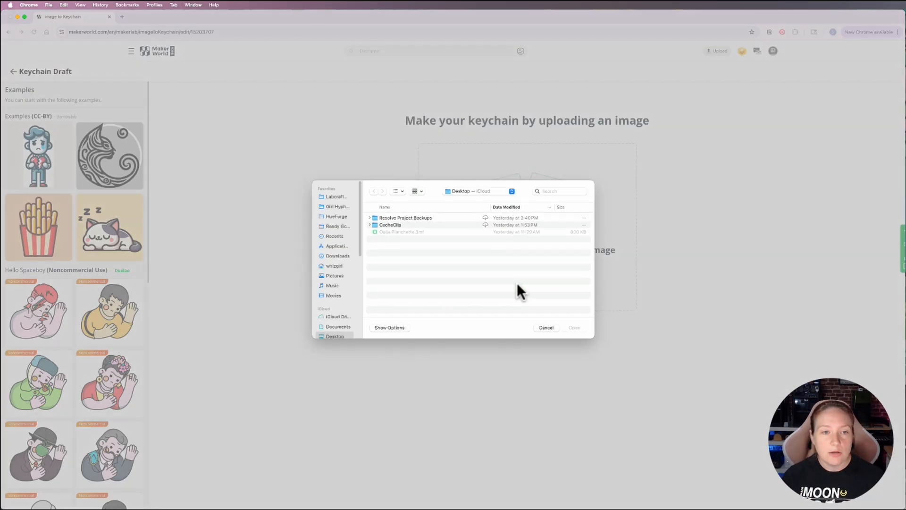
mouse_move(482, 220)
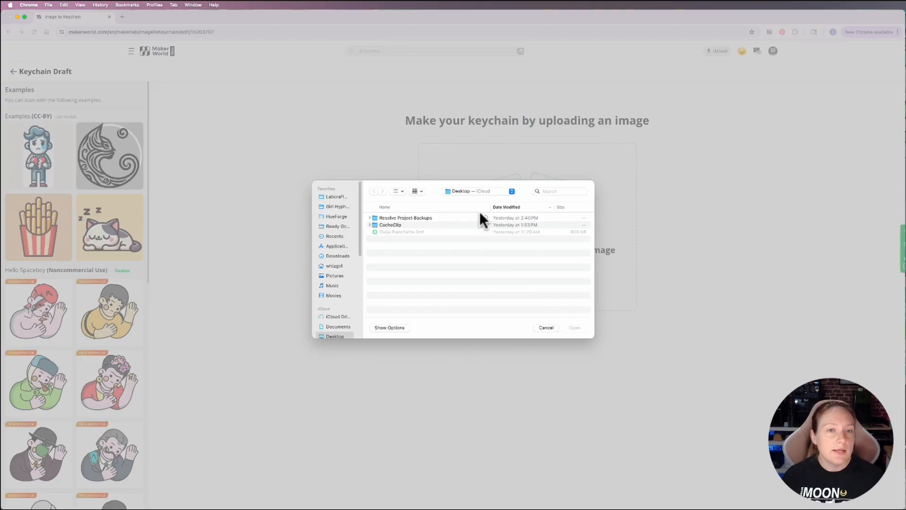
mouse_move(494, 202)
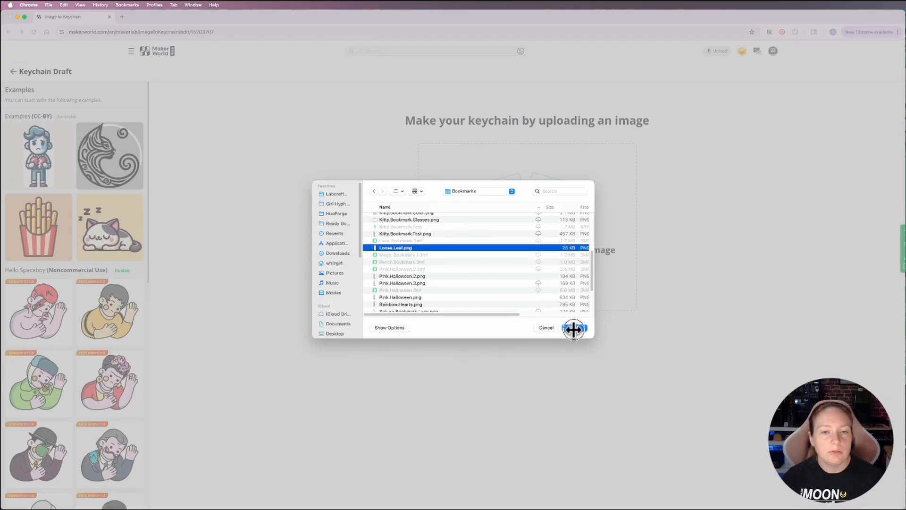
left_click(575, 328)
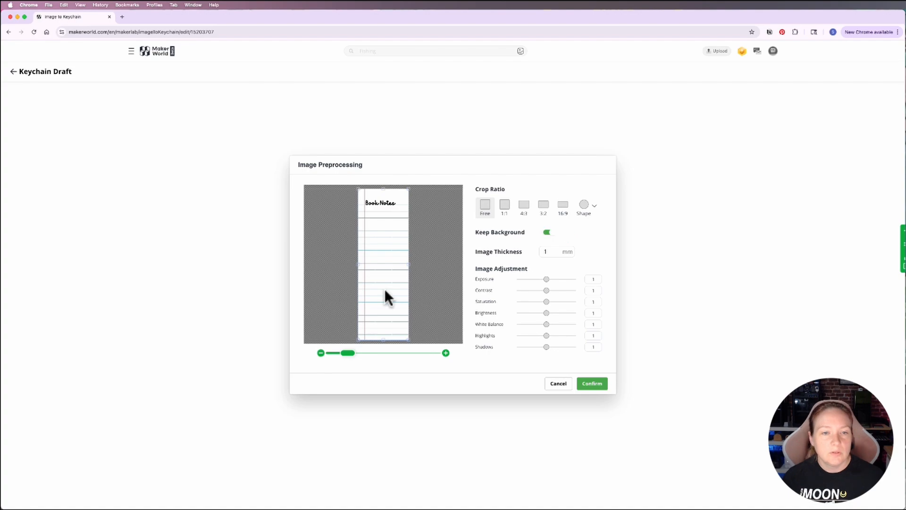
mouse_move(514, 357)
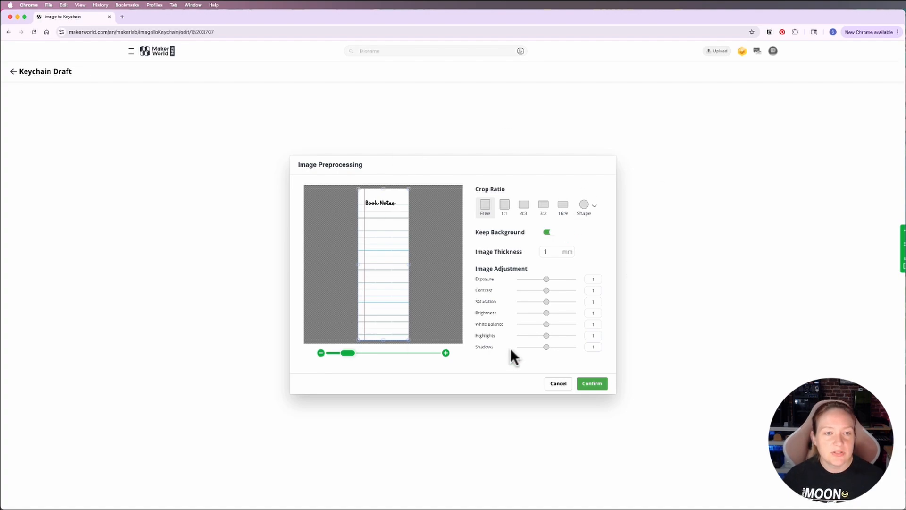
left_click(592, 383)
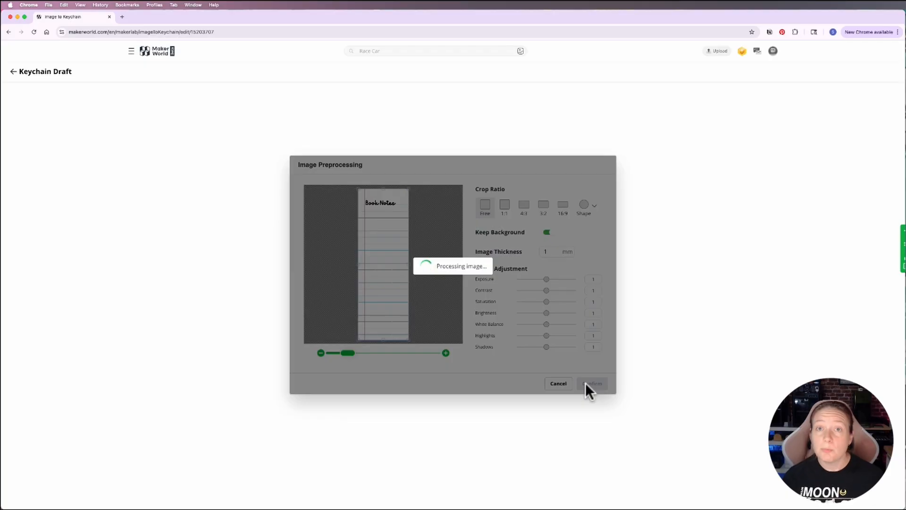
left_click(592, 384)
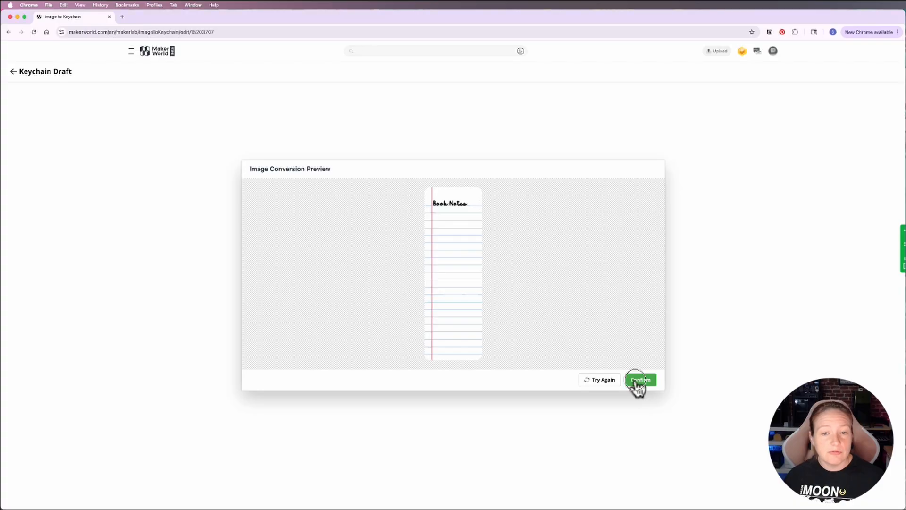
Accept the converted page, confirm 4-color auto matching, and resize it to 56 × 168 mm.
left_click(641, 379)
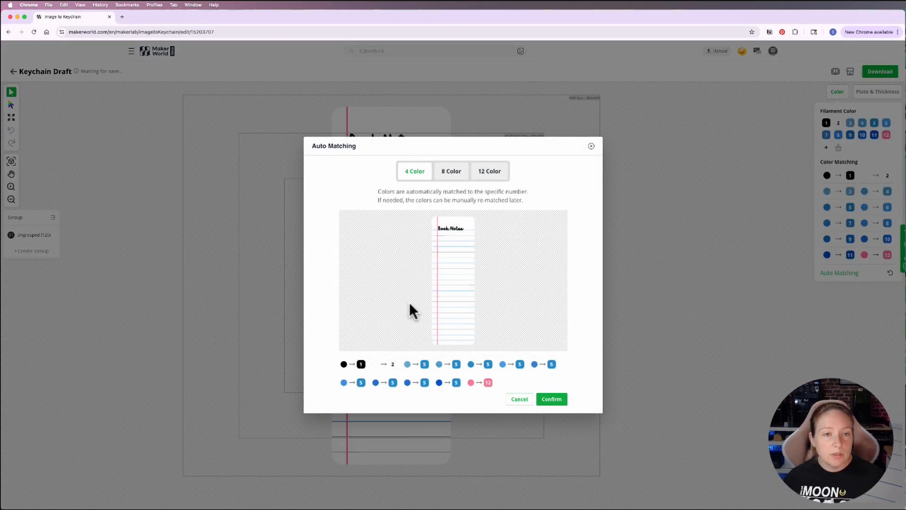
mouse_move(356, 379)
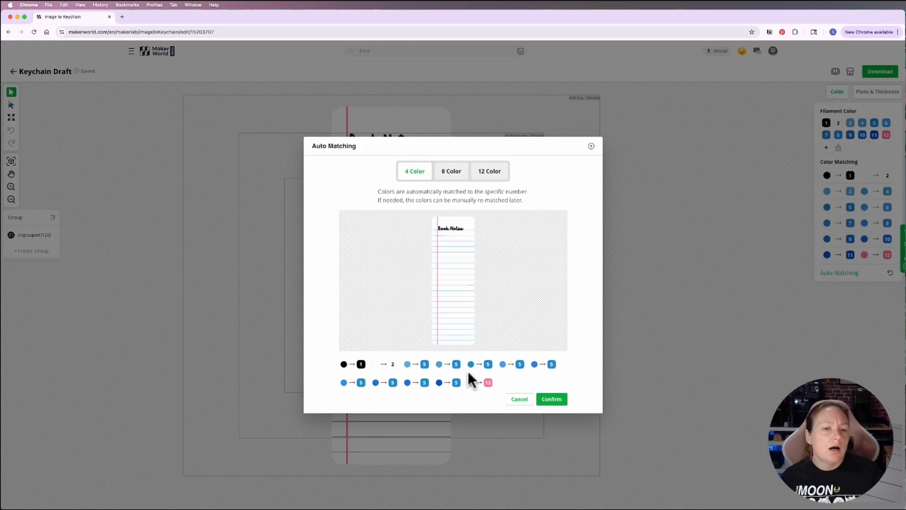
mouse_move(468, 375)
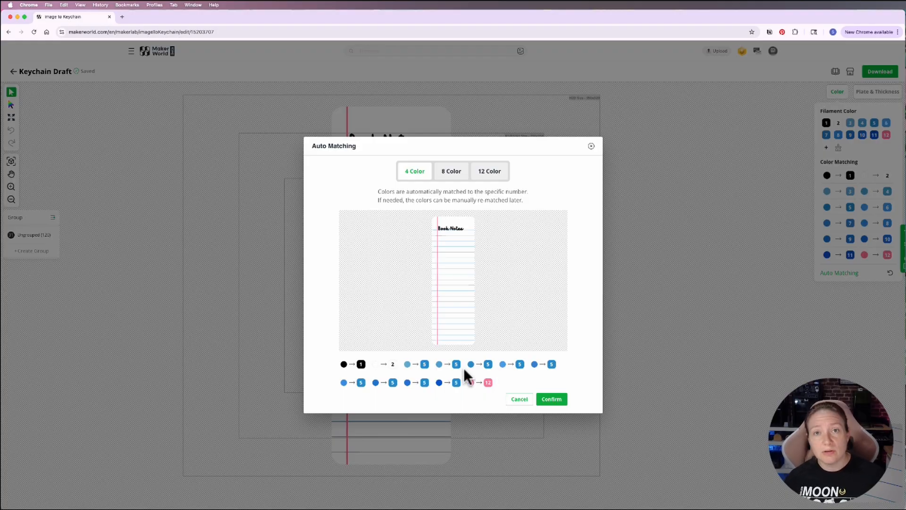
left_click(551, 399)
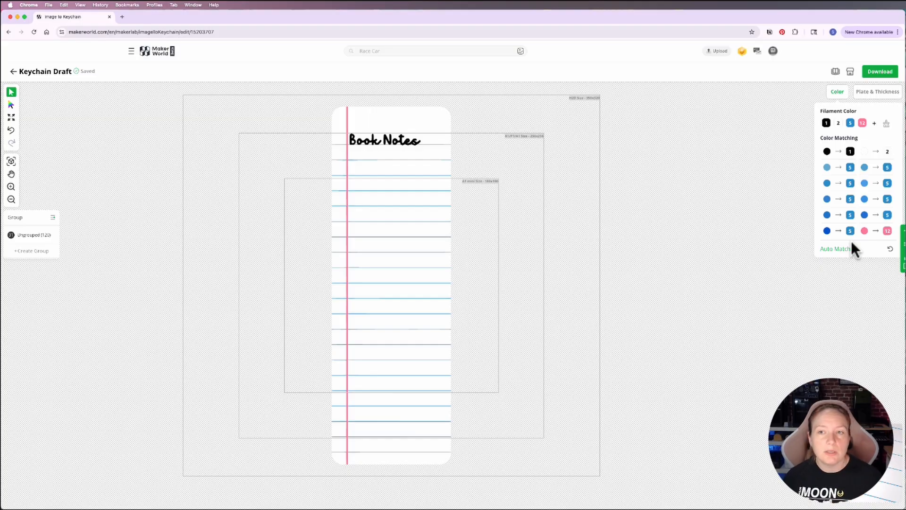
mouse_move(396, 448)
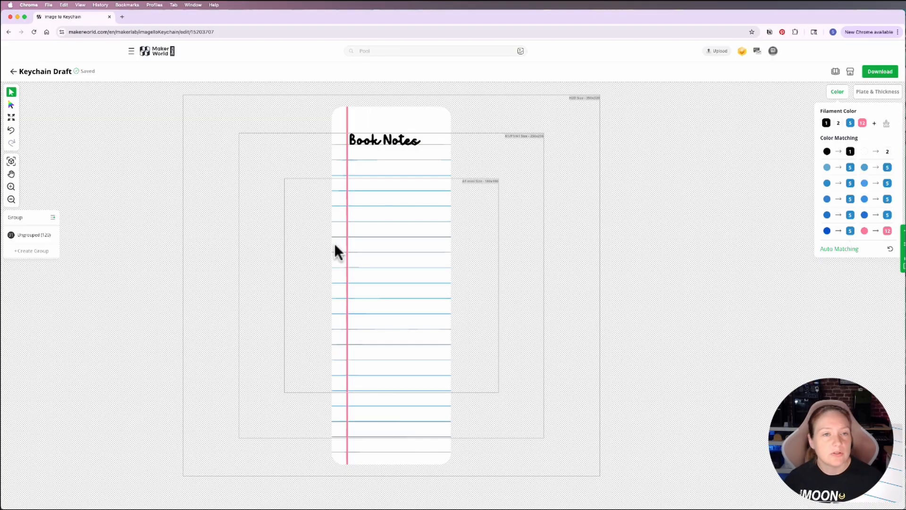
mouse_move(10, 119)
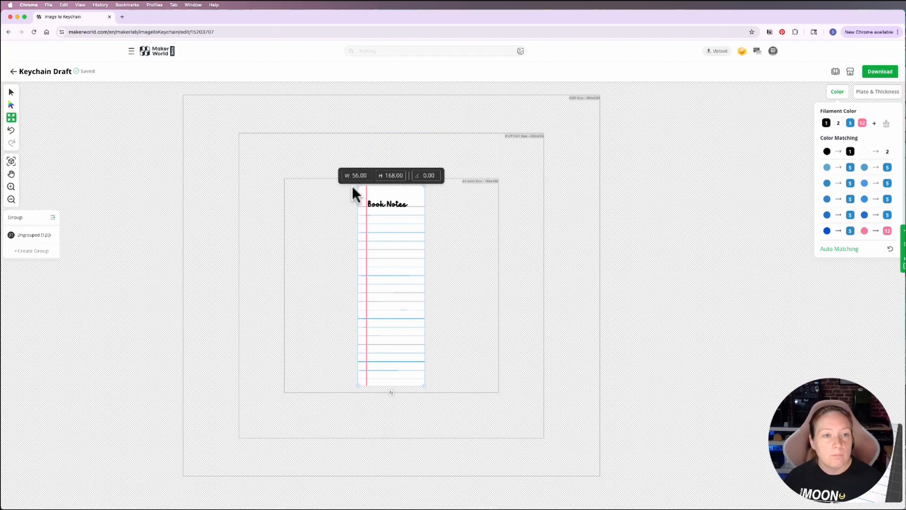
mouse_move(363, 291)
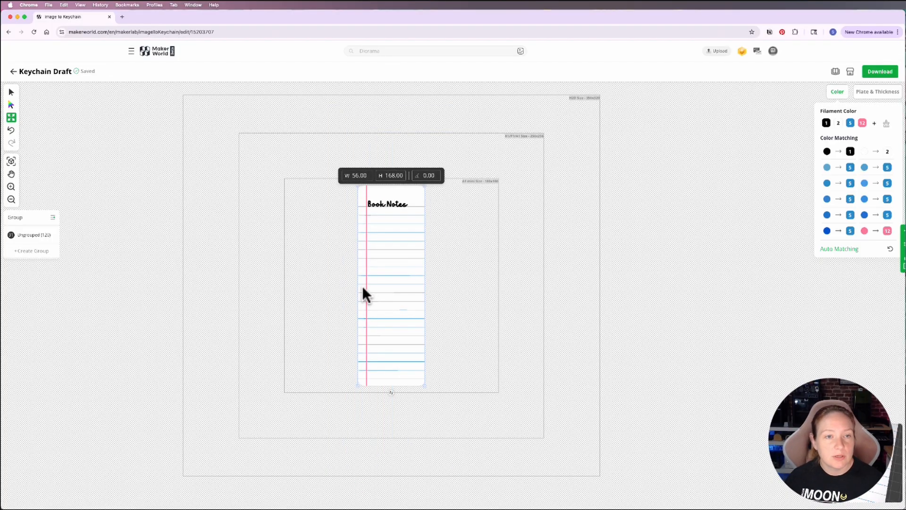
mouse_move(479, 299)
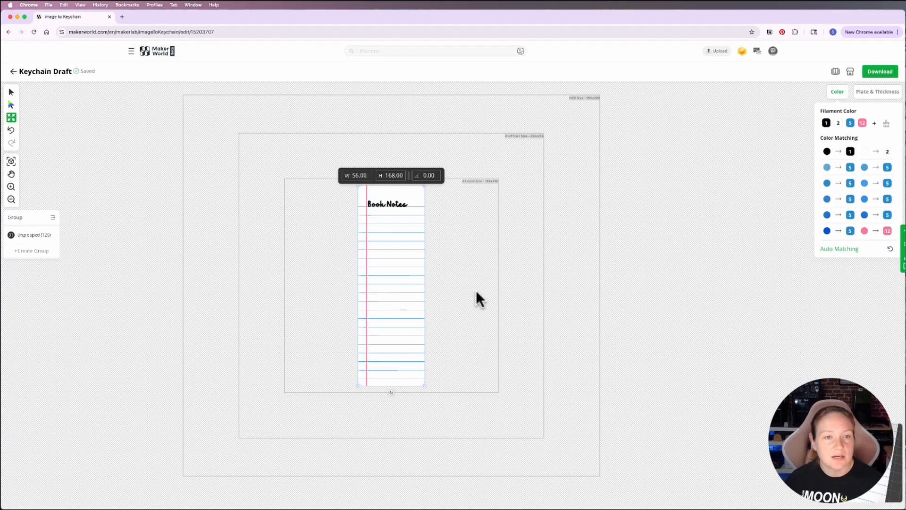
left_click(665, 272)
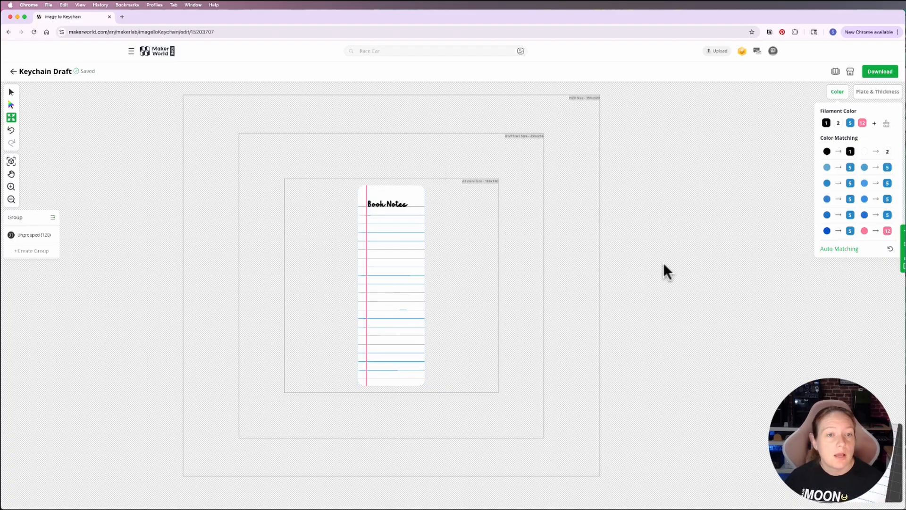
In Plate & Thickness, set the backing plate colour to filament 2.
left_click(877, 91)
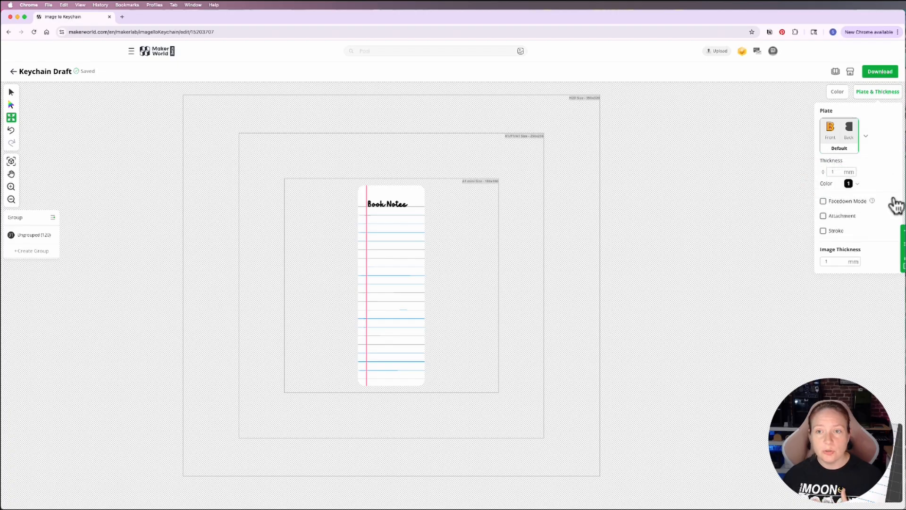
left_click(865, 137)
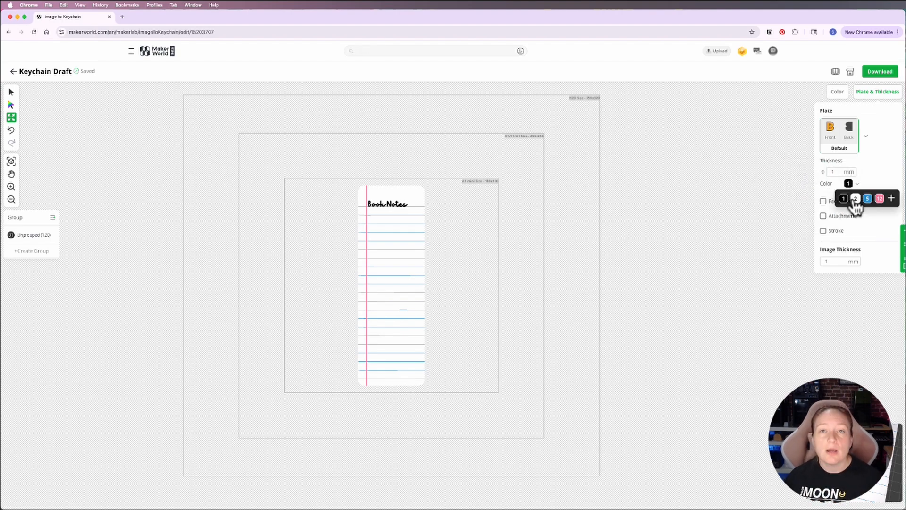
left_click(854, 198)
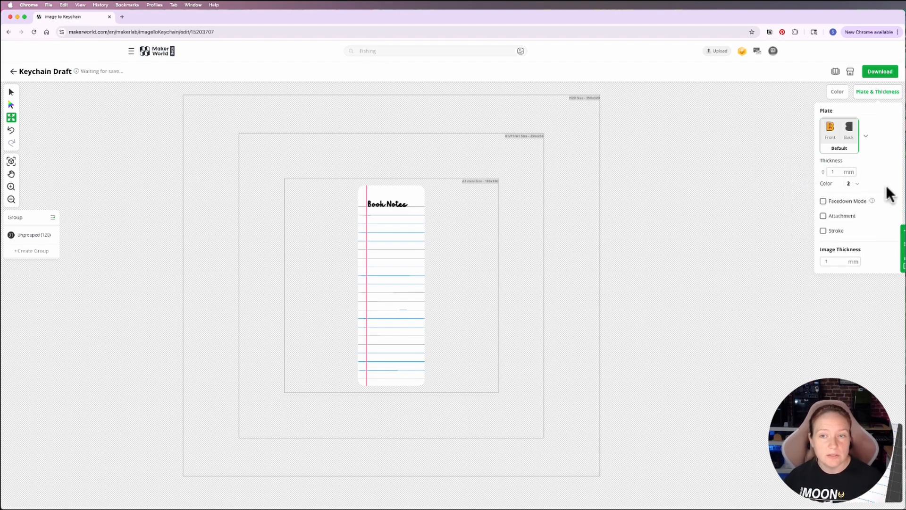
left_click(837, 172)
type("0.14")
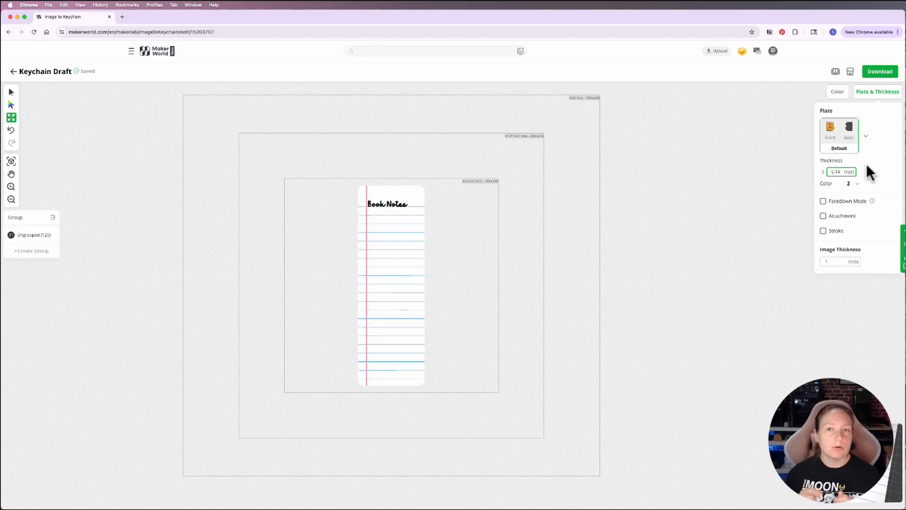
Enter 0.14 mm plate thickness and 0.42 mm image thickness.
type("Fishing")
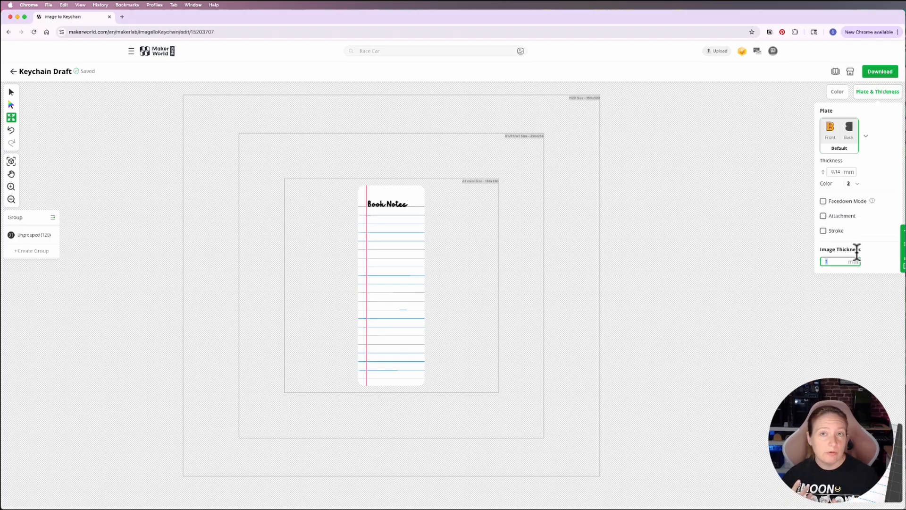
type("4")
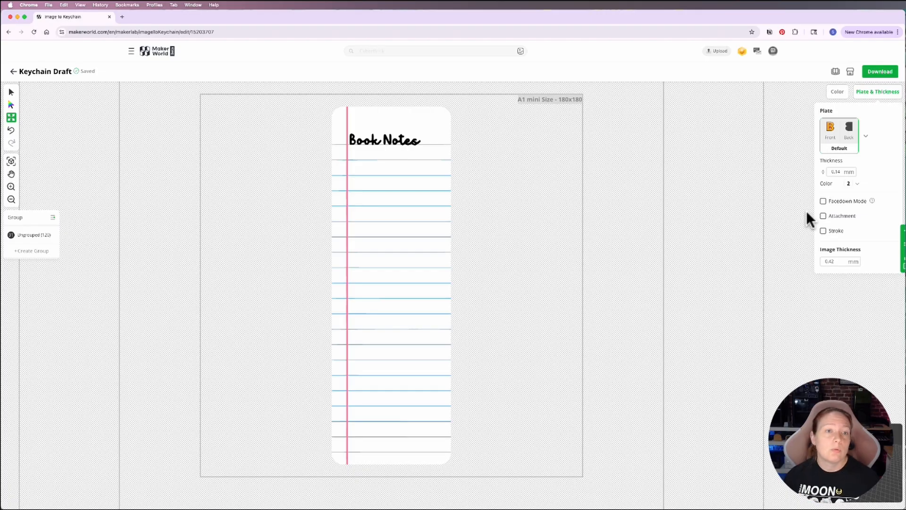
left_click(433, 51)
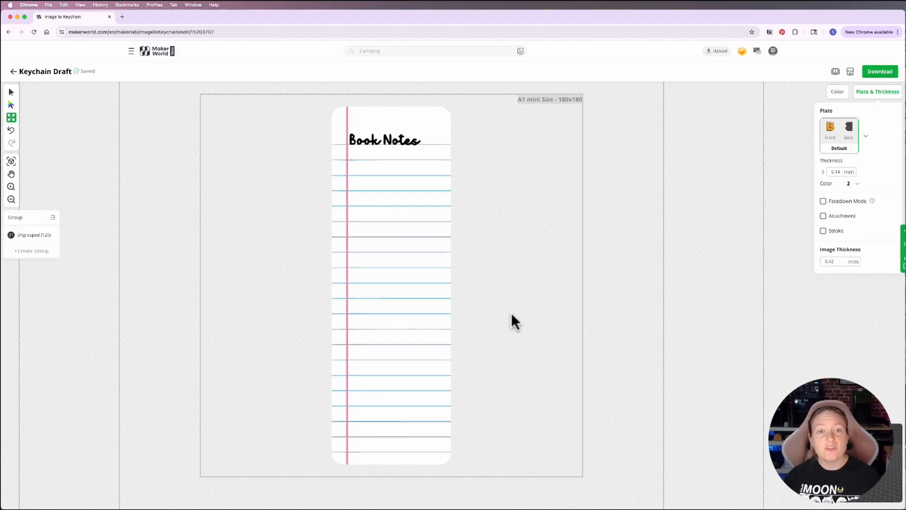
Rename the draft Loose.Leaf and download it as a 3MF for a 0.2 mm nozzle.
left_click(45, 71)
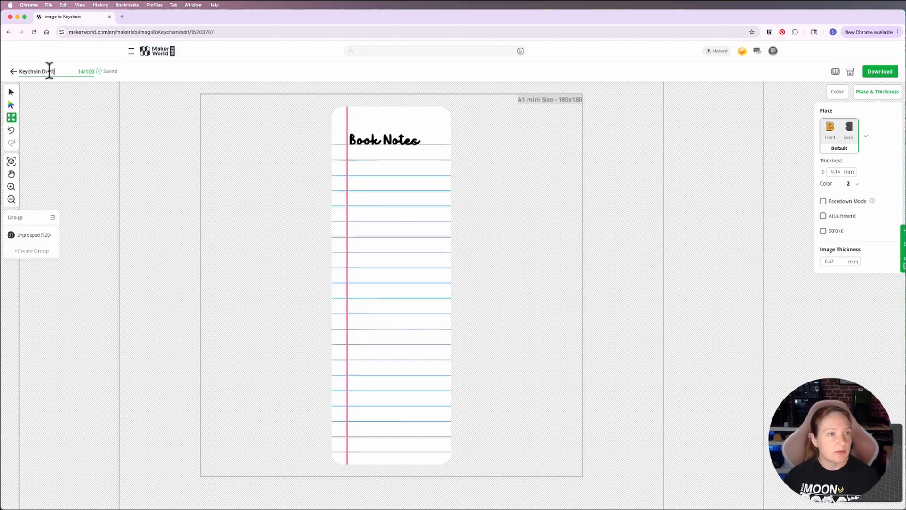
double_click(38, 72)
type("Book")
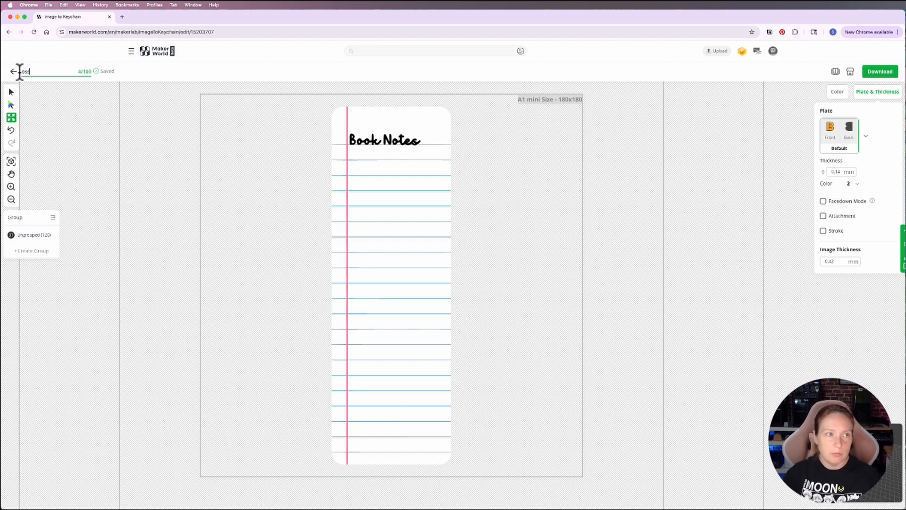
left_click(878, 72)
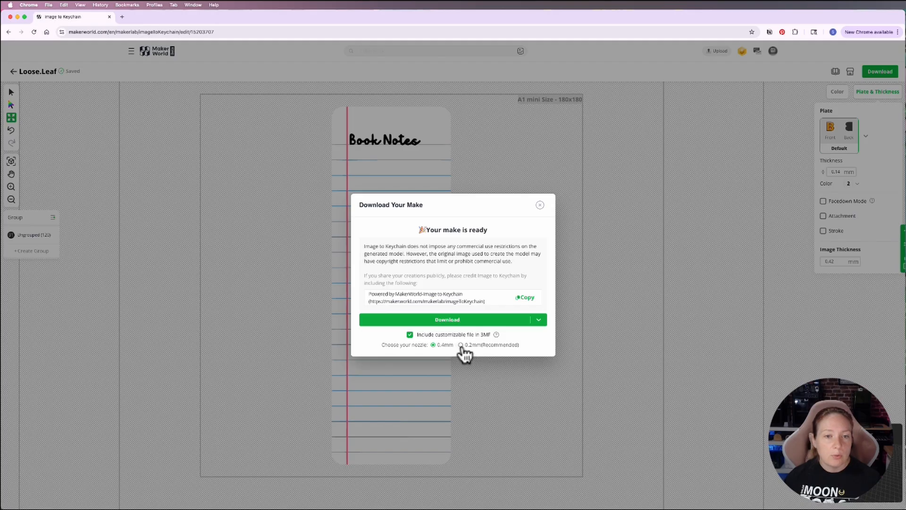
left_click(461, 345)
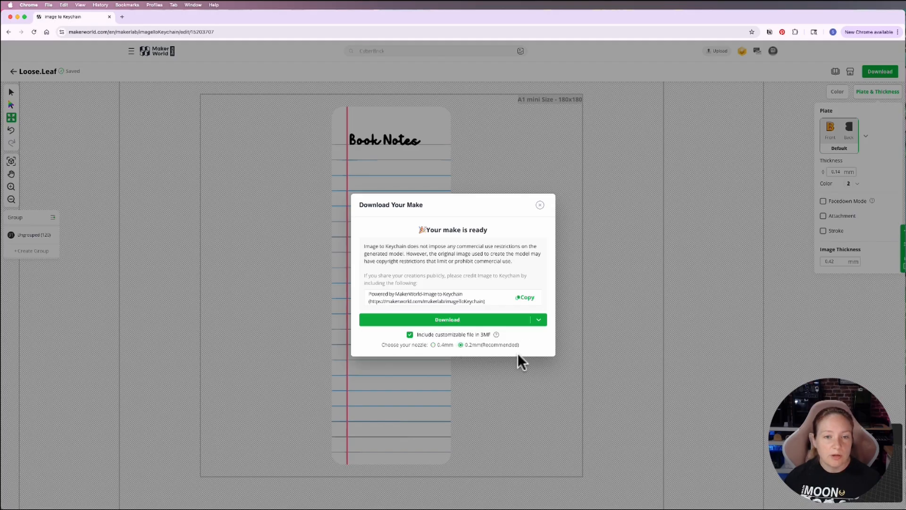
left_click(538, 319)
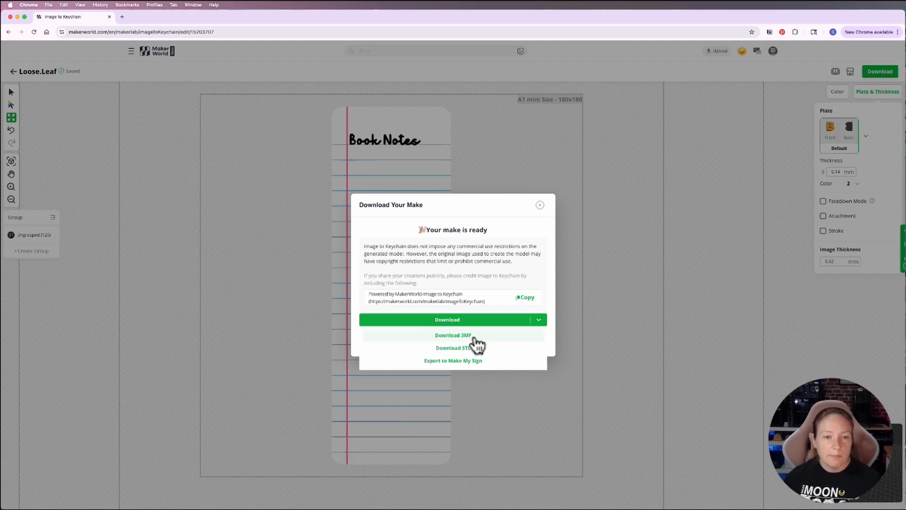
left_click(453, 335)
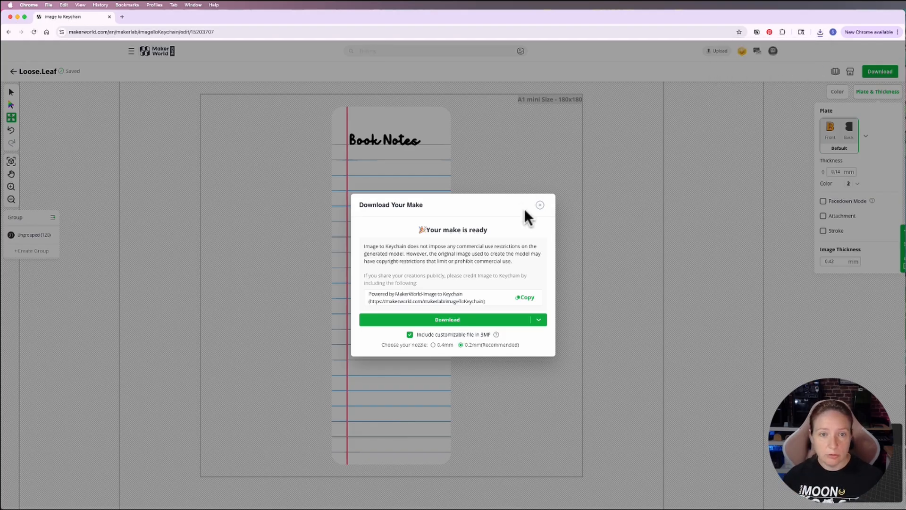
left_click(540, 205)
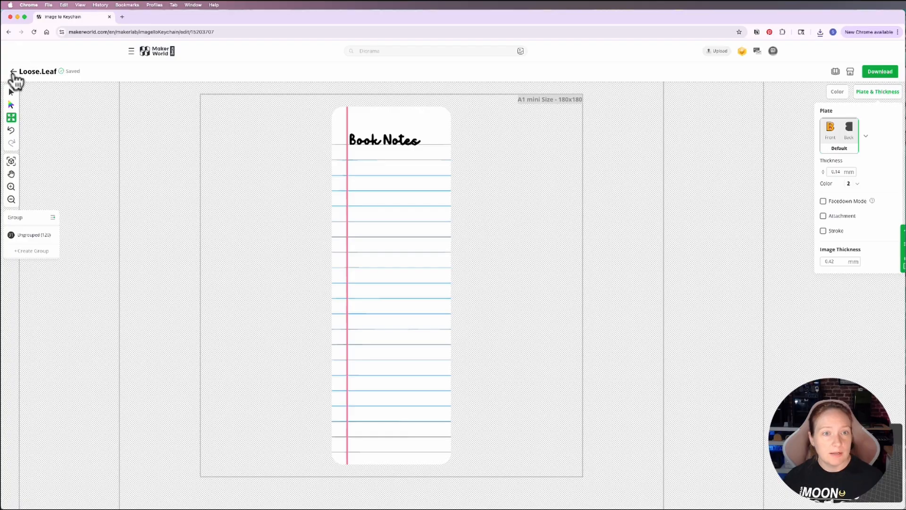
Create a blank draft from the composition book cover, keeping background and auto-matching colours.
left_click(13, 71)
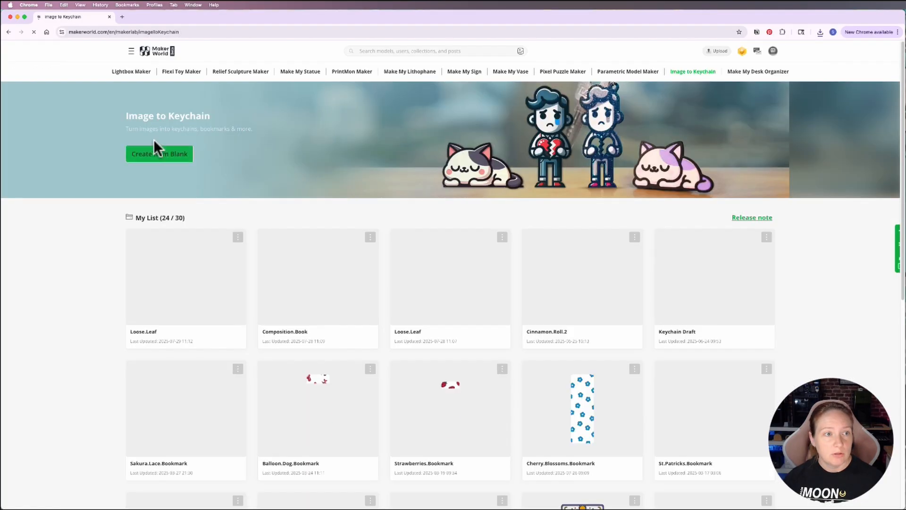
left_click(159, 154)
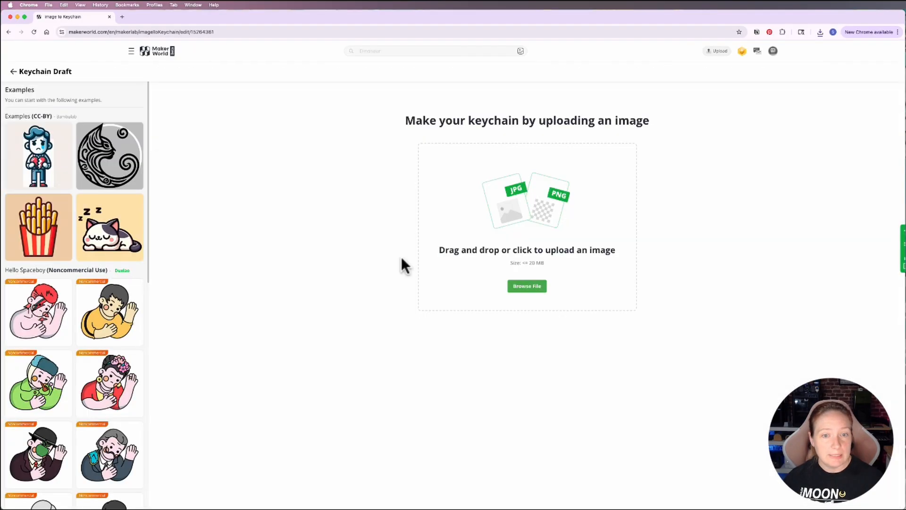
left_click(526, 286)
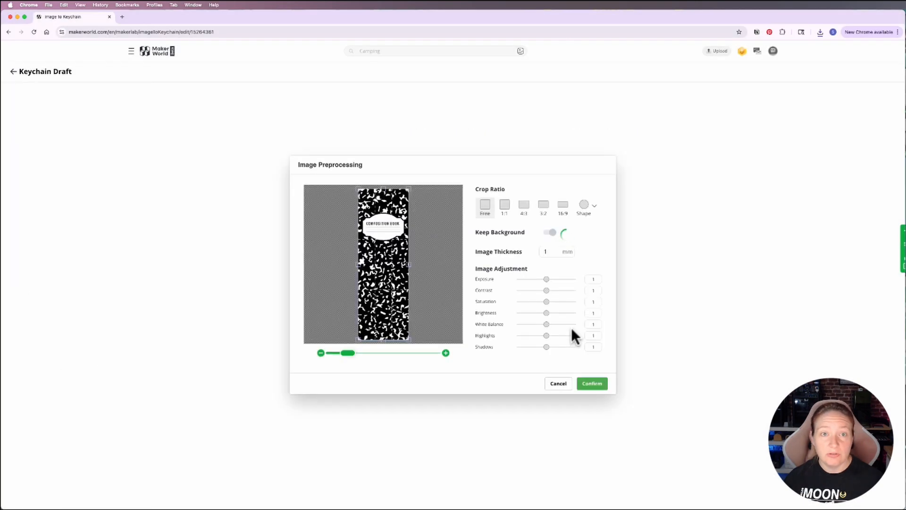
left_click(546, 232)
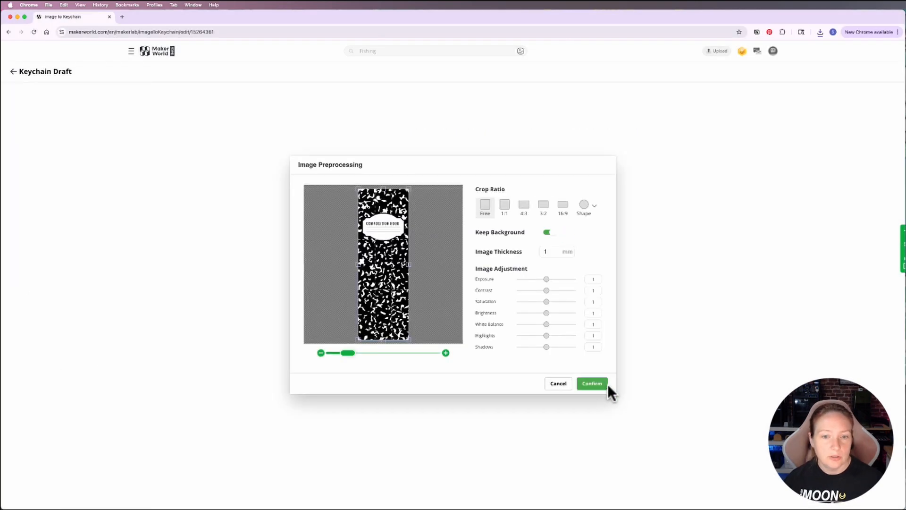
left_click(591, 383)
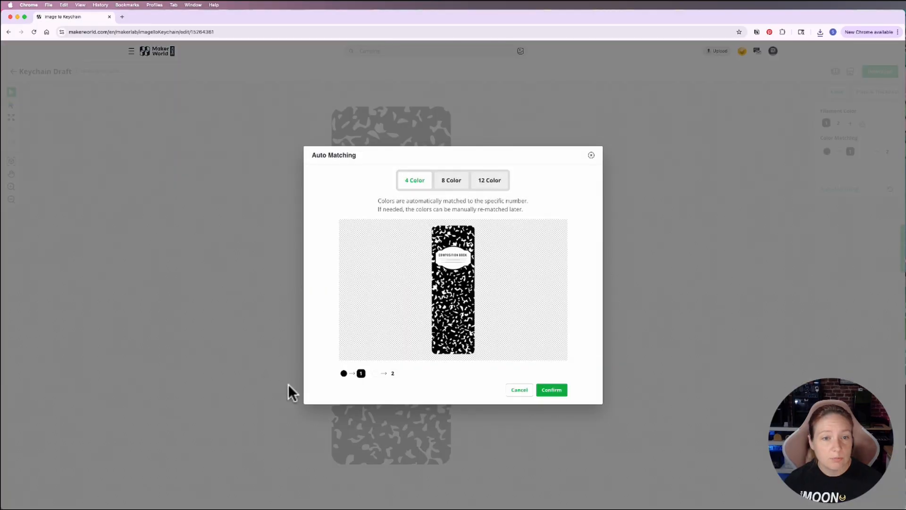
left_click(551, 389)
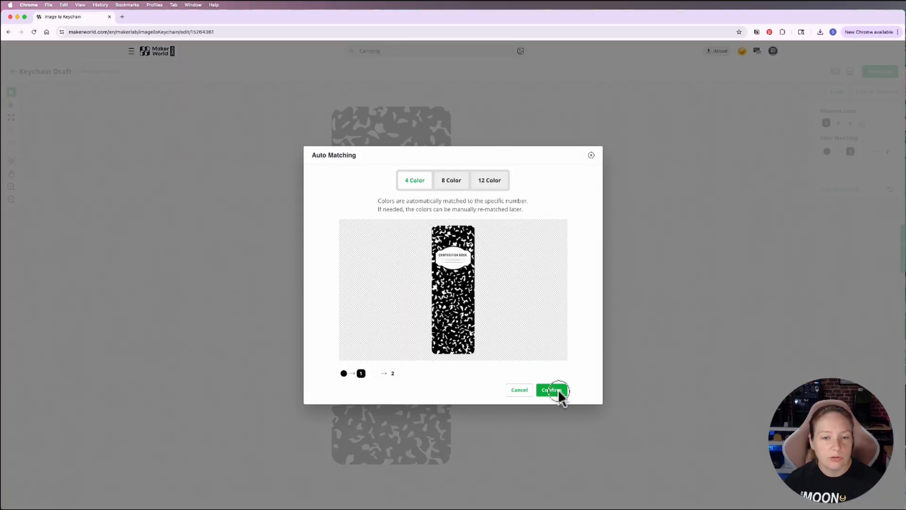
left_click(550, 390)
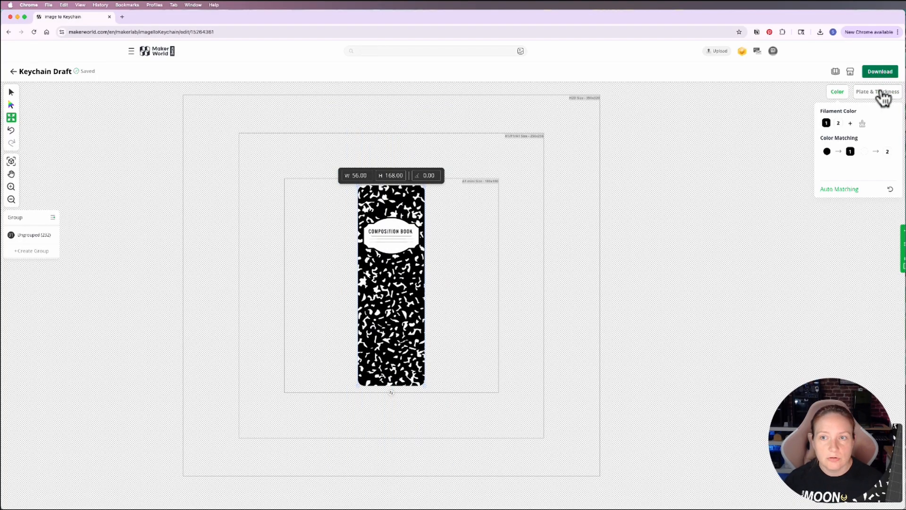
Make the cover bookmark double-sided with 0.42 mm image thickness and rename it Composition.Cover.
left_click(878, 91)
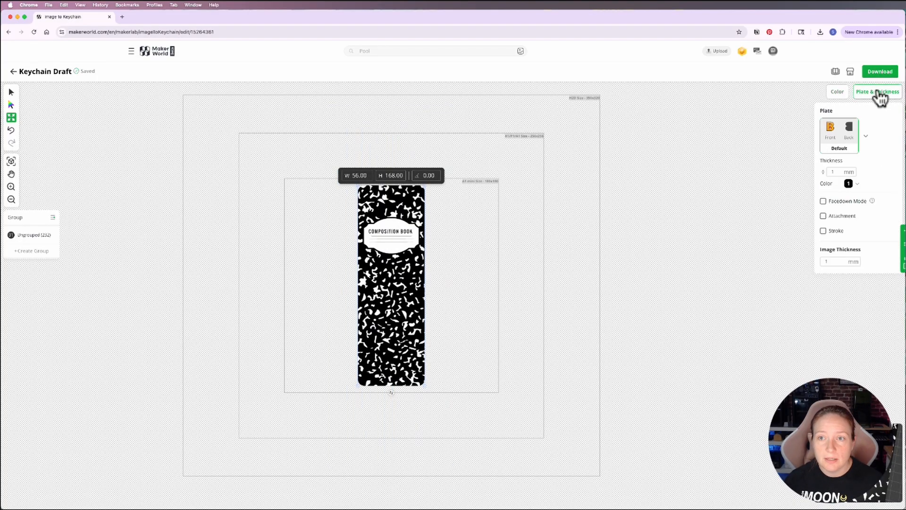
left_click(864, 136)
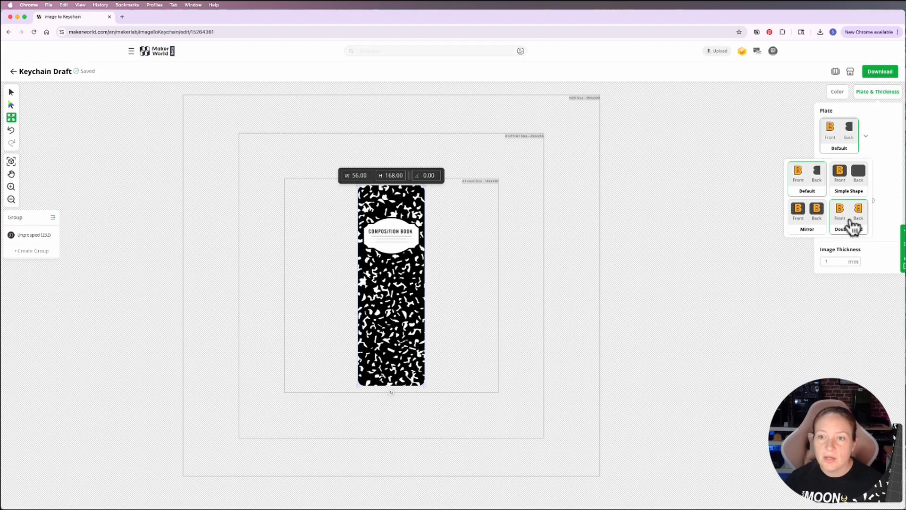
left_click(848, 213)
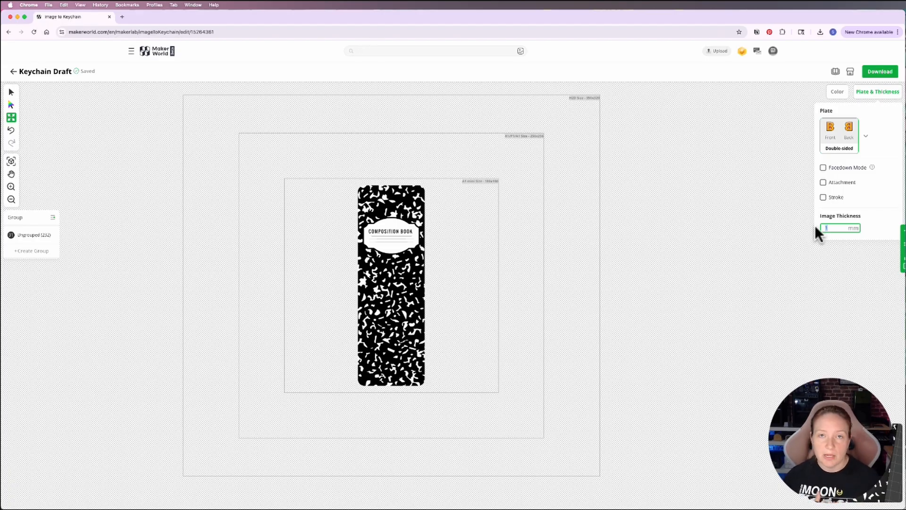
type("Wallet")
type("0.42")
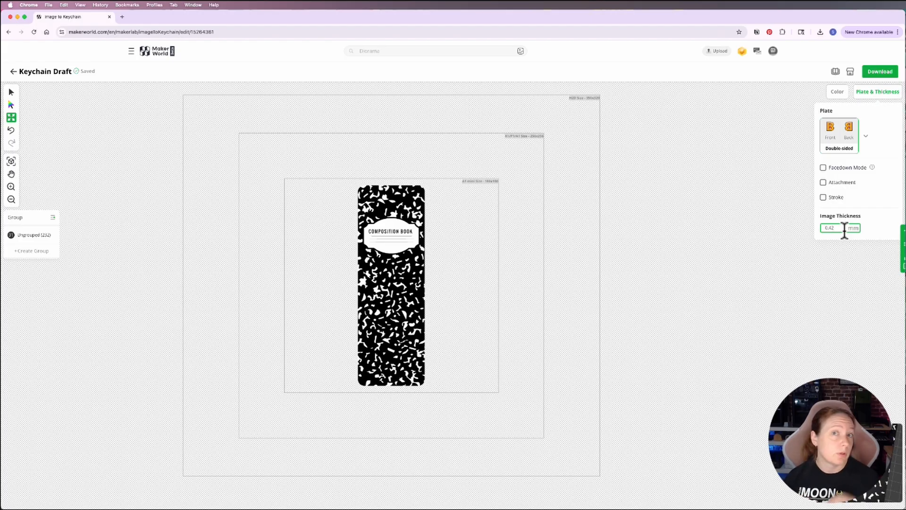
left_click(45, 72)
type("Composition.Cover")
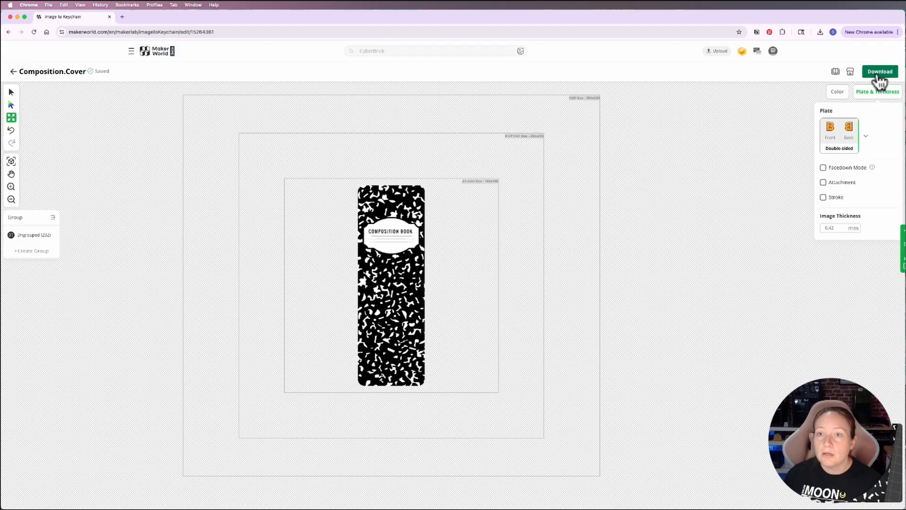
Download the Composition.Cover model with the 0.2 mm (Recommended) nozzle option.
left_click(879, 71)
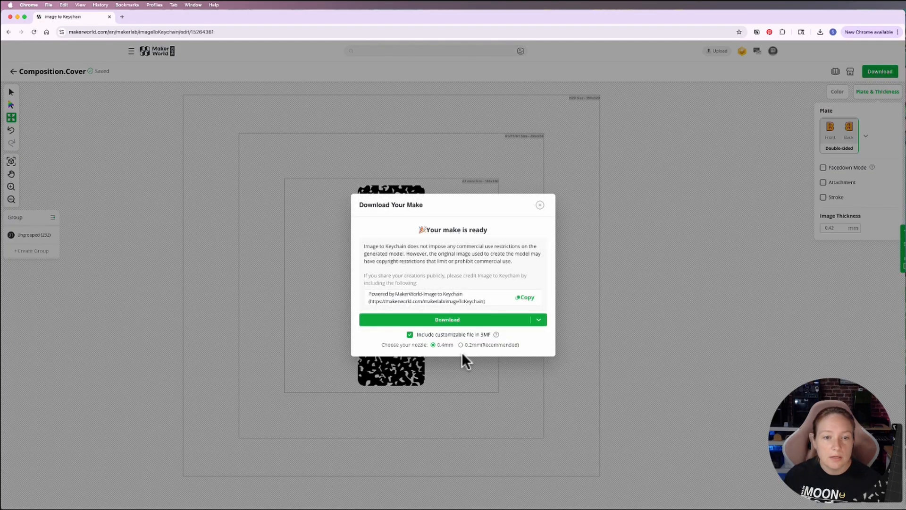
left_click(538, 319)
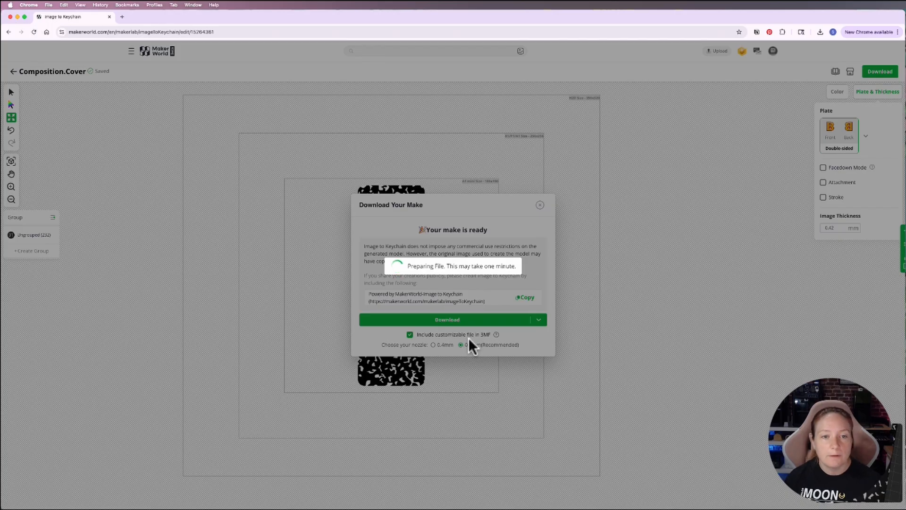
left_click(447, 319)
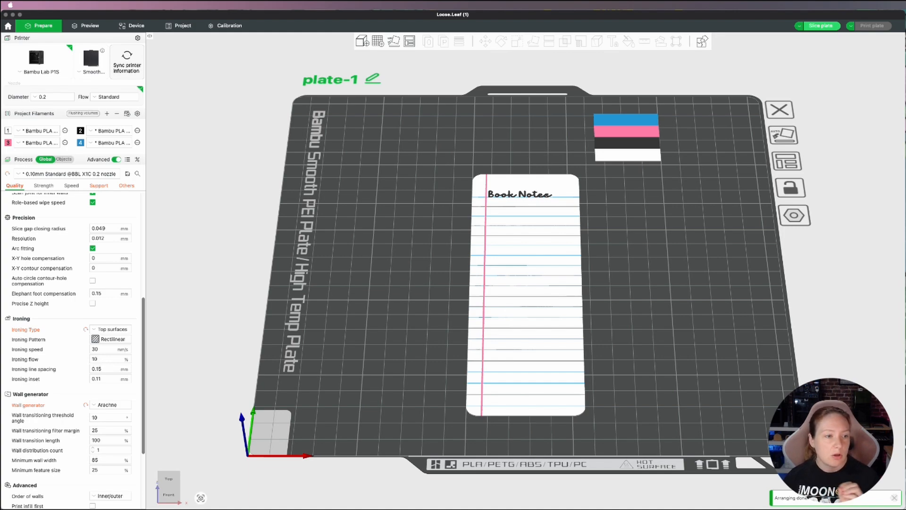
Switch the process preset to 0.14mm Bookmarks and review its Others settings.
left_click(67, 173)
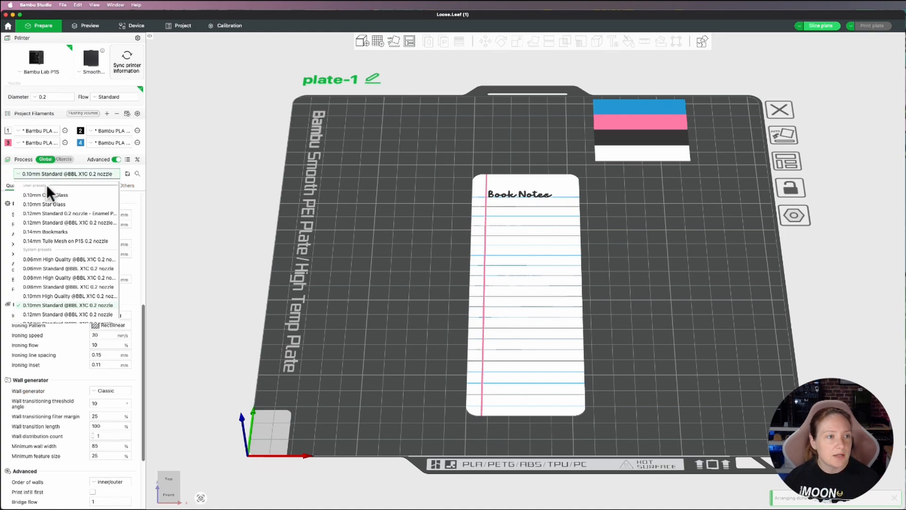
left_click(45, 231)
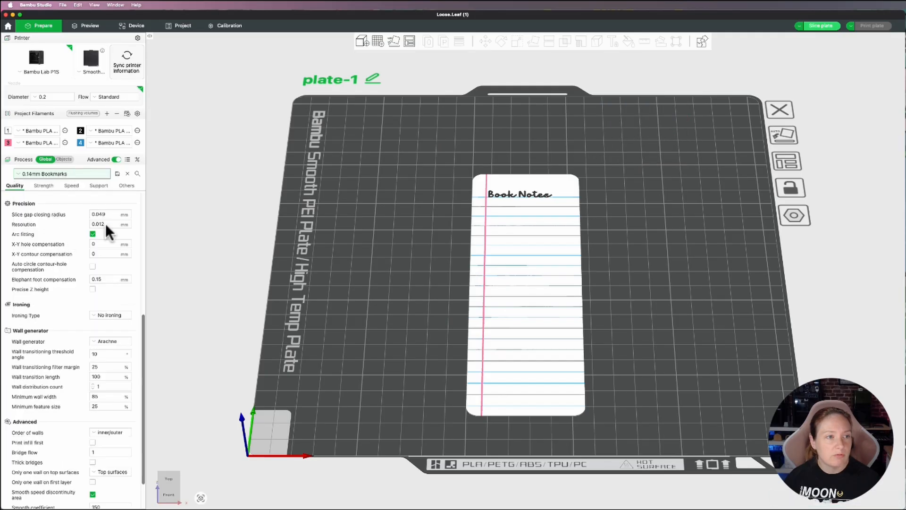
mouse_move(131, 333)
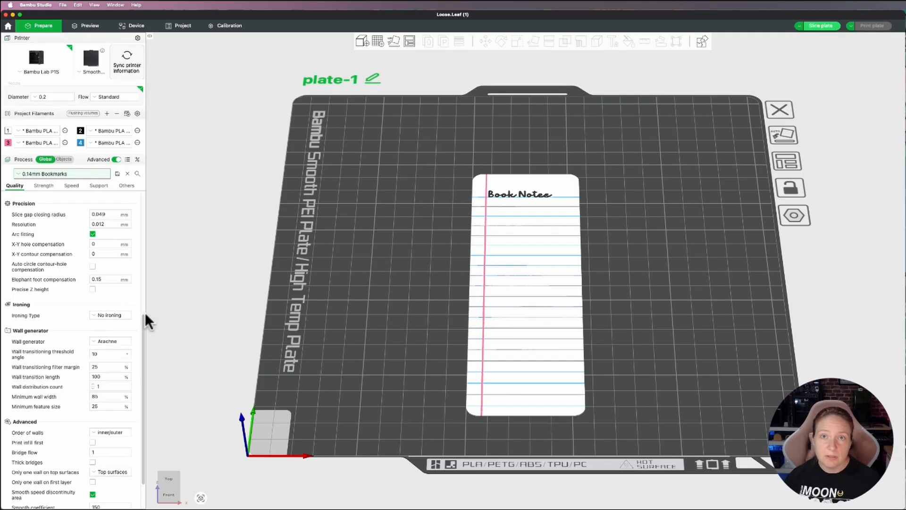
scroll("up", 3)
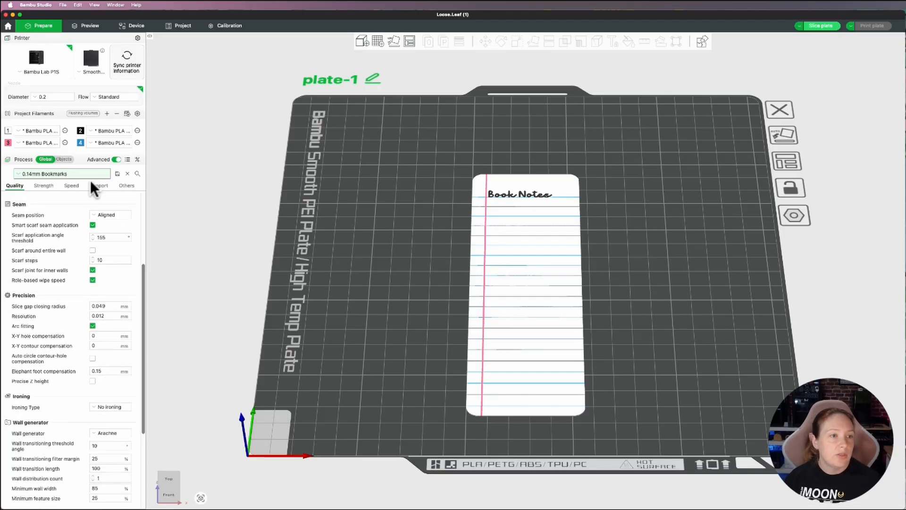
left_click(126, 185)
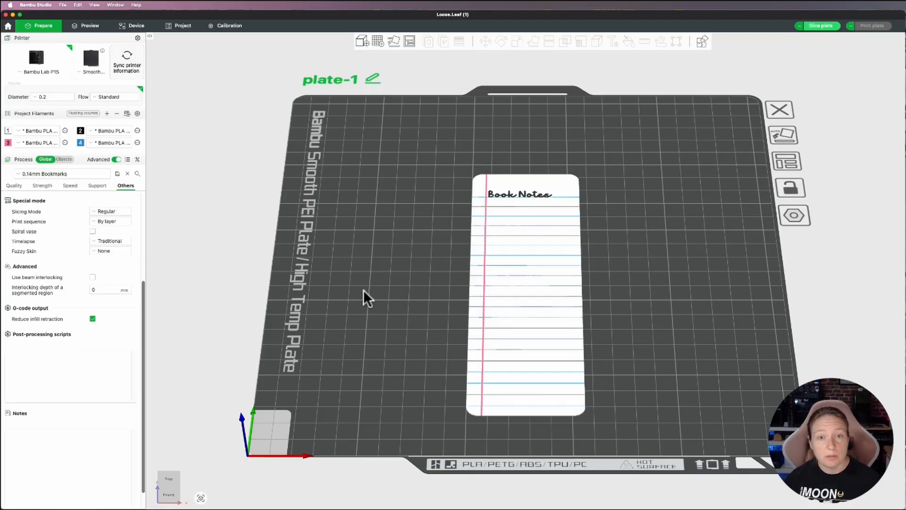
mouse_move(565, 332)
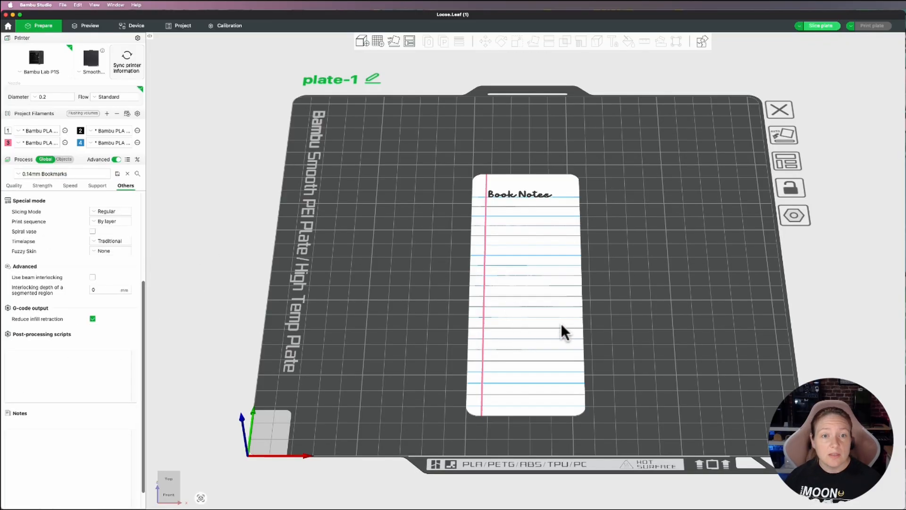
mouse_move(552, 318)
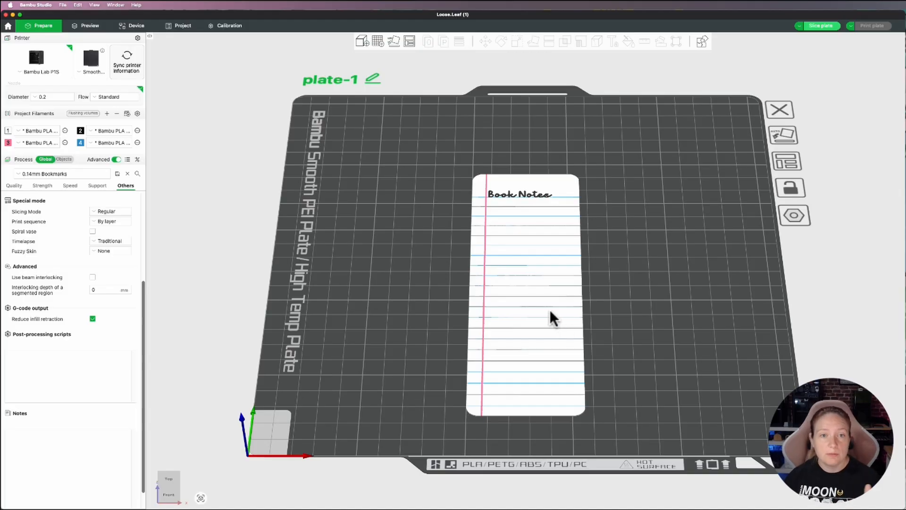
left_click(526, 318)
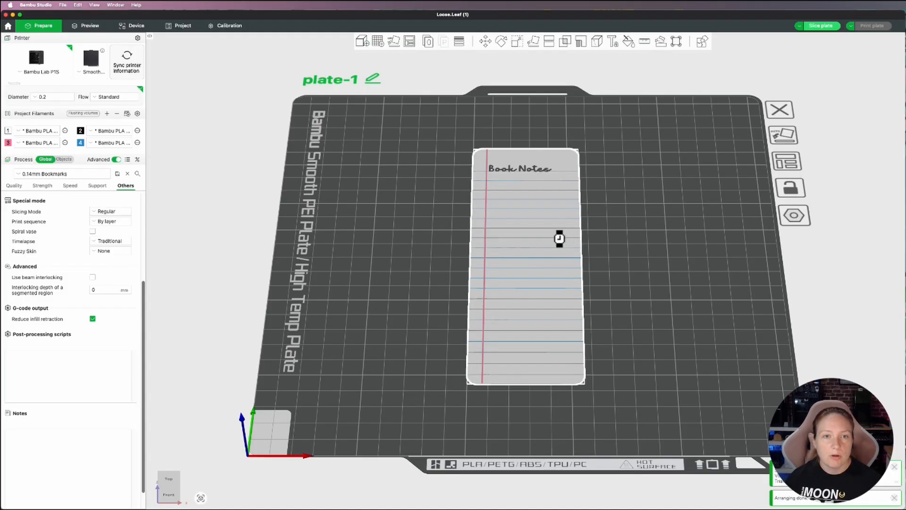
Rotate the Loose.Leaf bookmark 180° on X so its lined face is down.
left_click(500, 41)
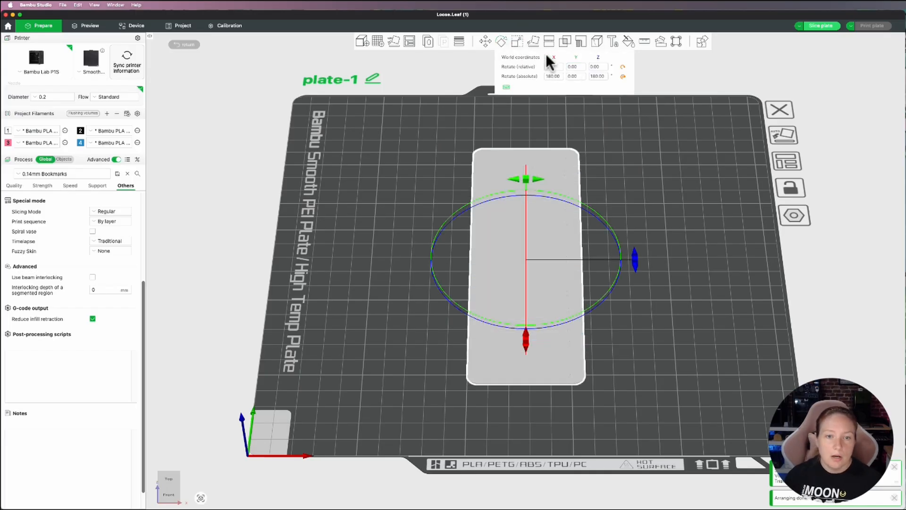
left_click(665, 191)
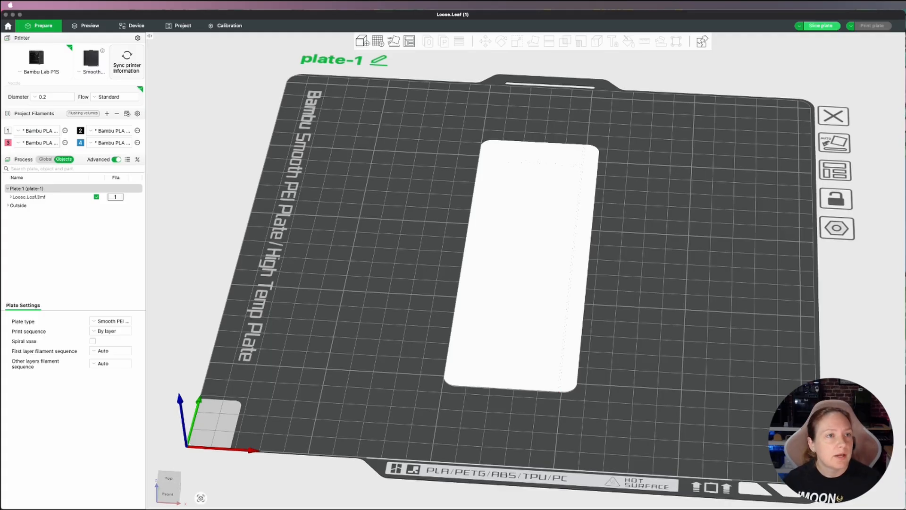
Import the Composition.Book model file into the project.
left_click(63, 5)
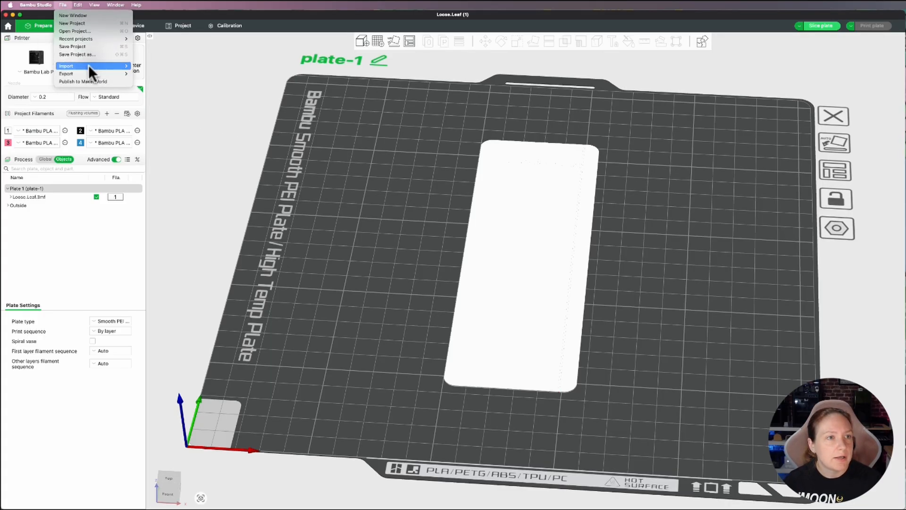
left_click(66, 65)
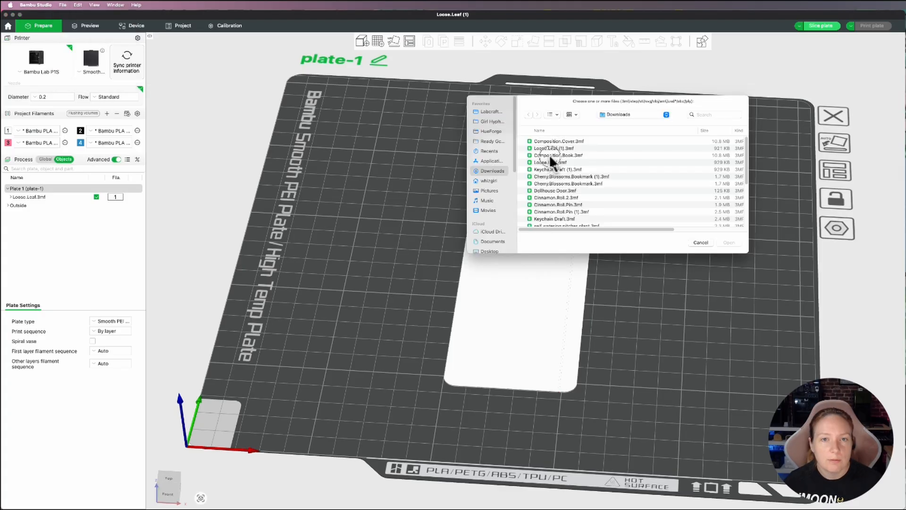
double_click(557, 155)
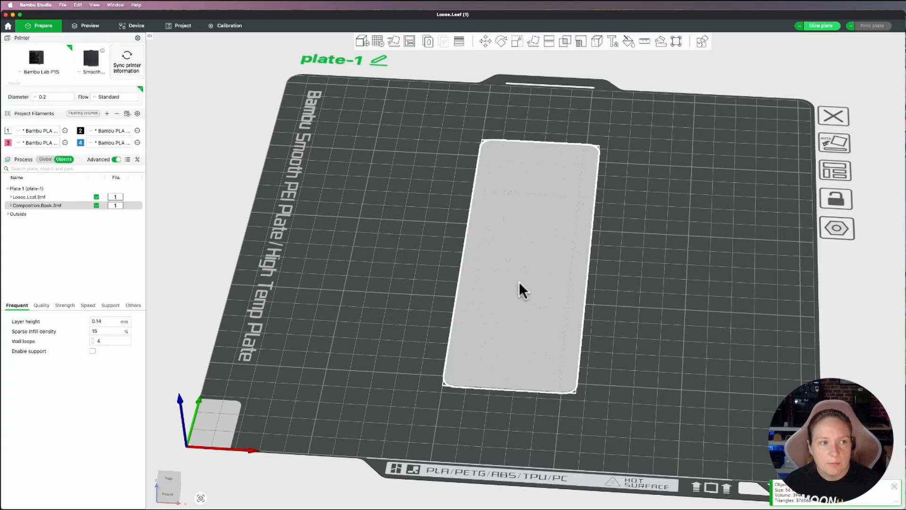
Switch the Process settings to Global to show the global print settings.
left_click(29, 196)
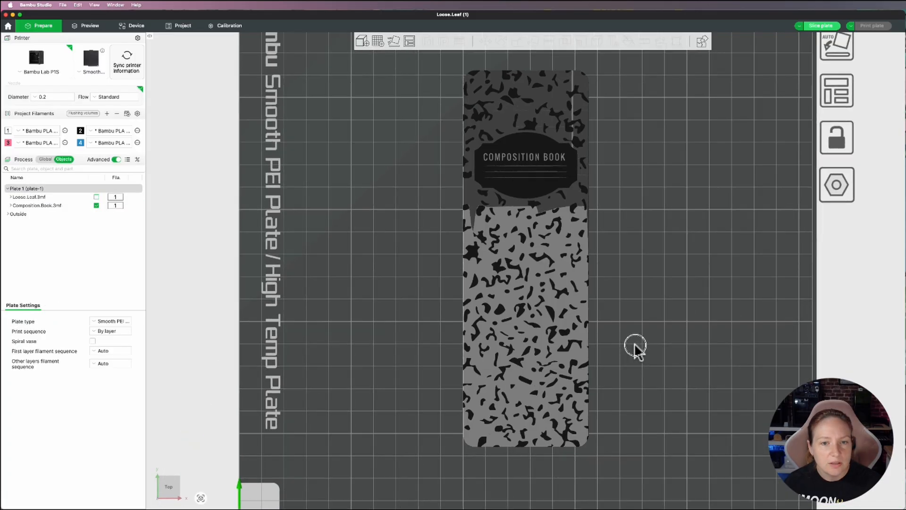
scroll("up", 3)
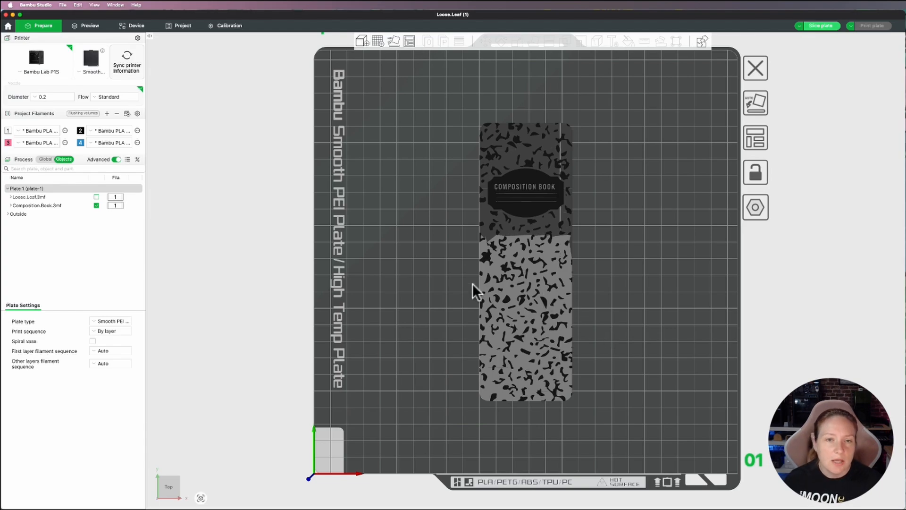
mouse_move(7, 277)
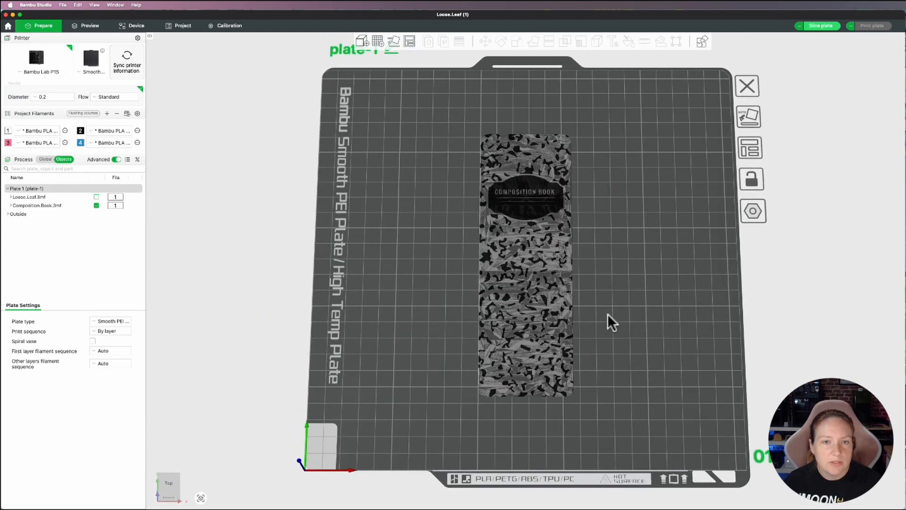
left_click(45, 159)
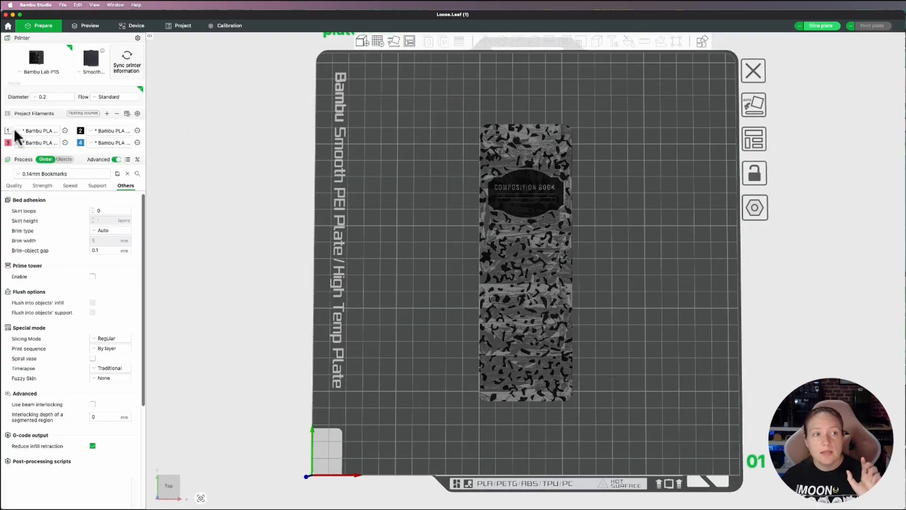
mouse_move(38, 131)
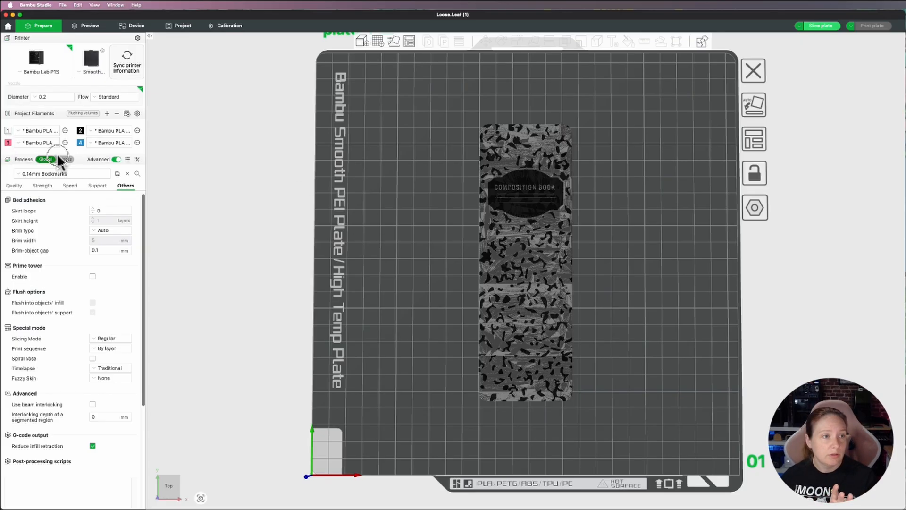
Assign filament 2 (black) to the Composition Book parts, then select Loose Leaf.
left_click(62, 159)
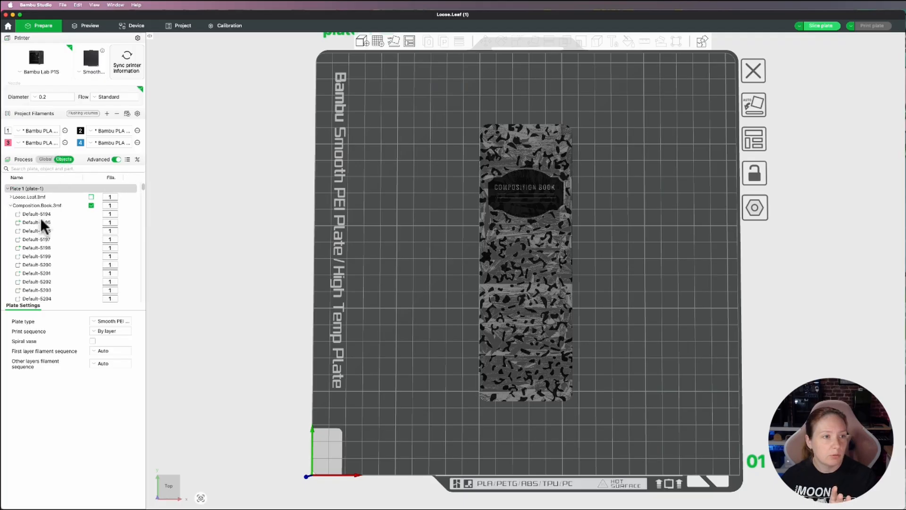
left_click(525, 260)
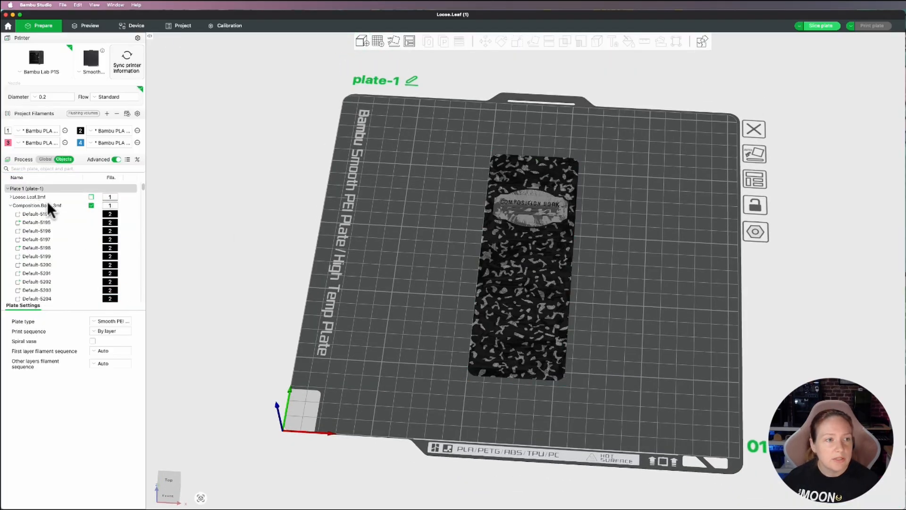
left_click(28, 196)
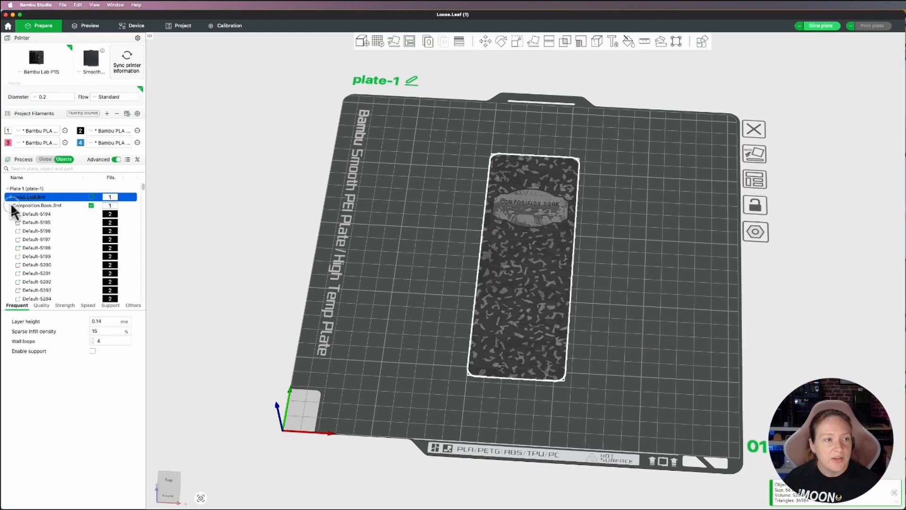
left_click(10, 205)
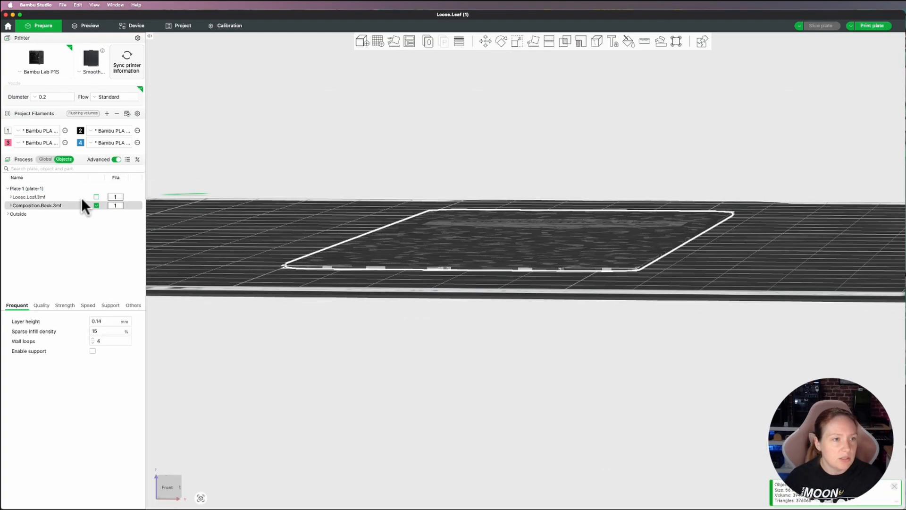
Assemble the Loose Leaf page and Composition Book cover, checking parts and position.
left_click(29, 196)
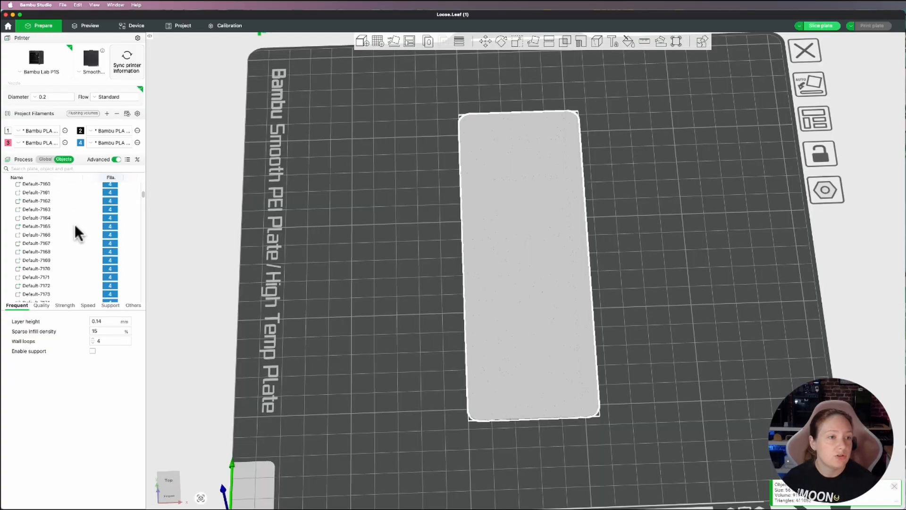
scroll("down", 3)
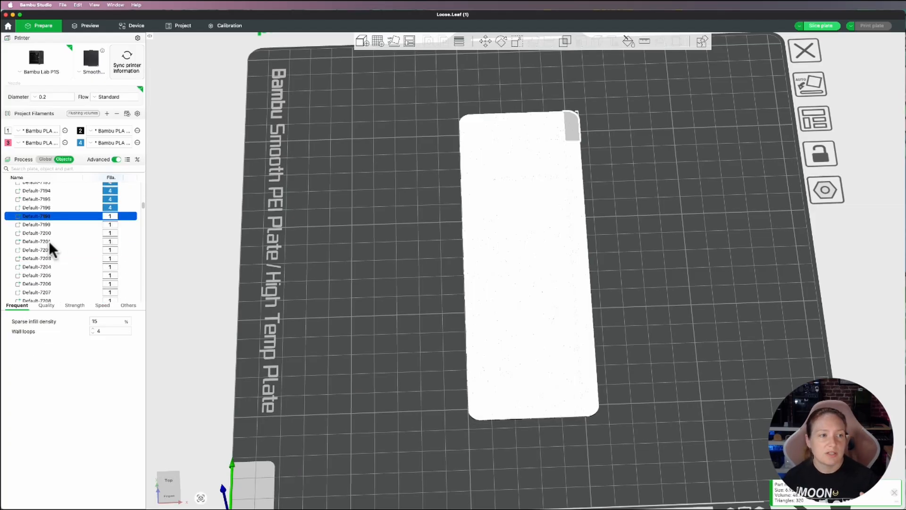
scroll("down", 3)
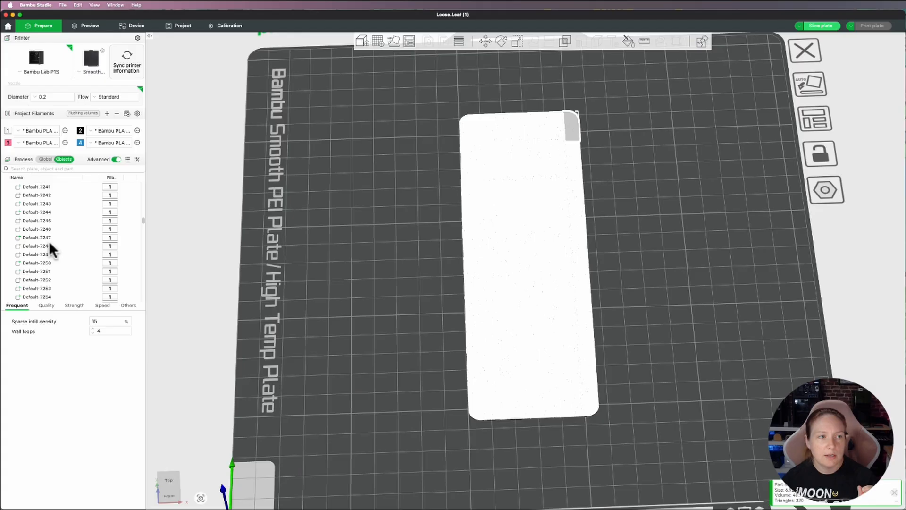
scroll("down", 3)
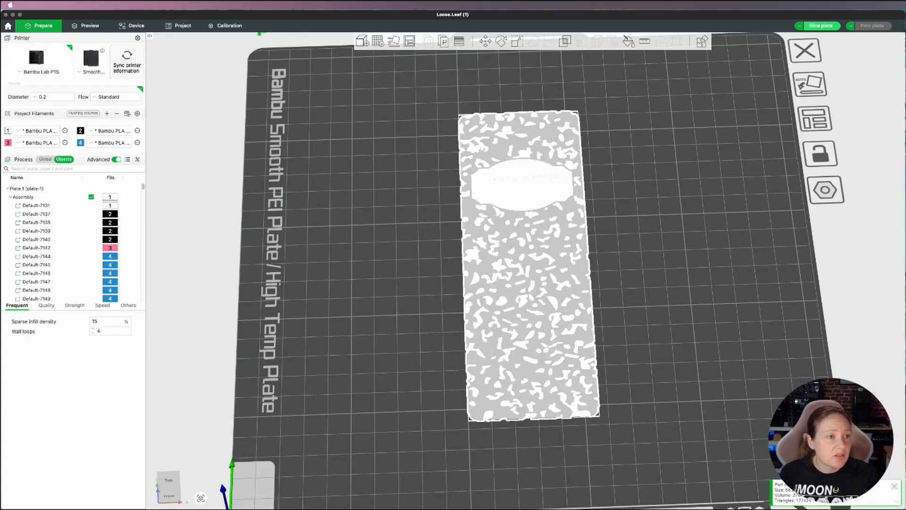
scroll("down", 3)
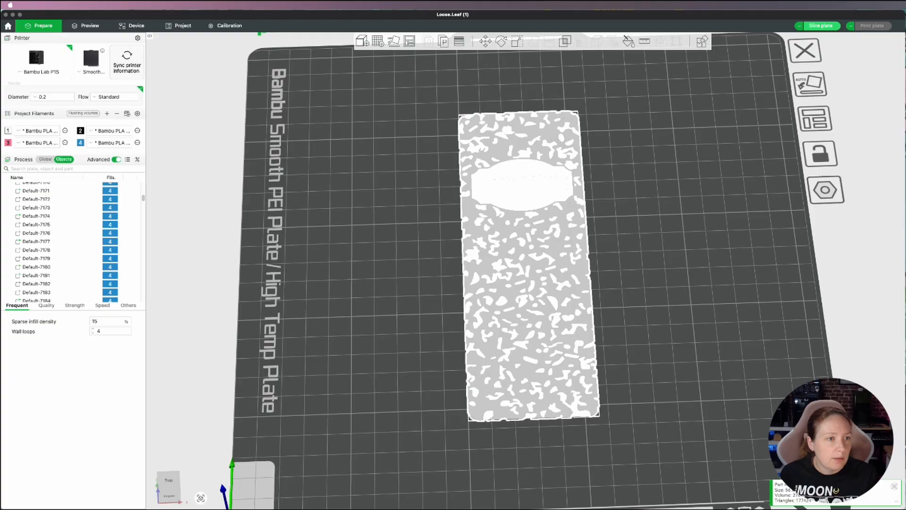
scroll("down", 3)
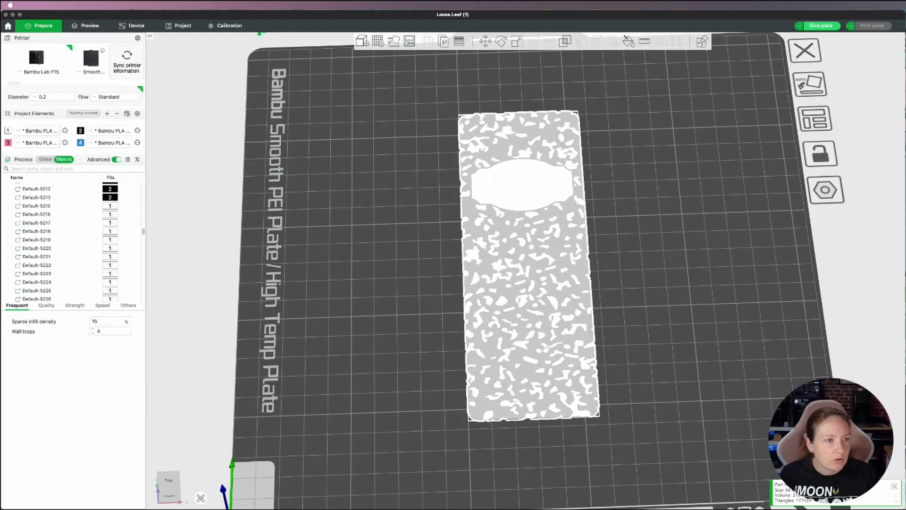
scroll("down", 3)
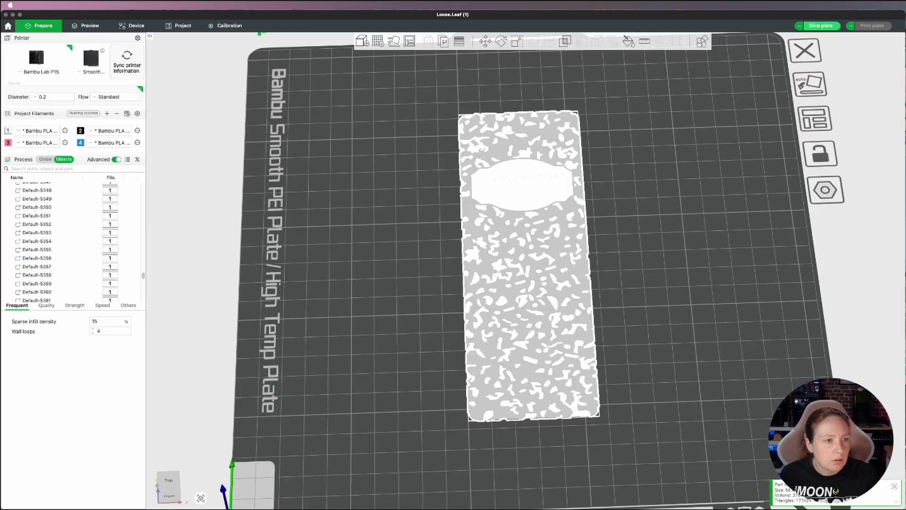
scroll("down", 3)
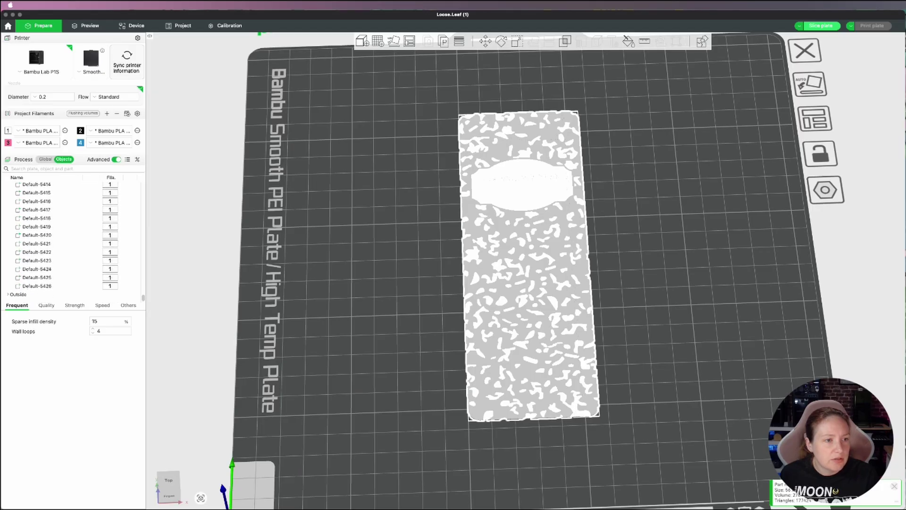
mouse_move(38, 292)
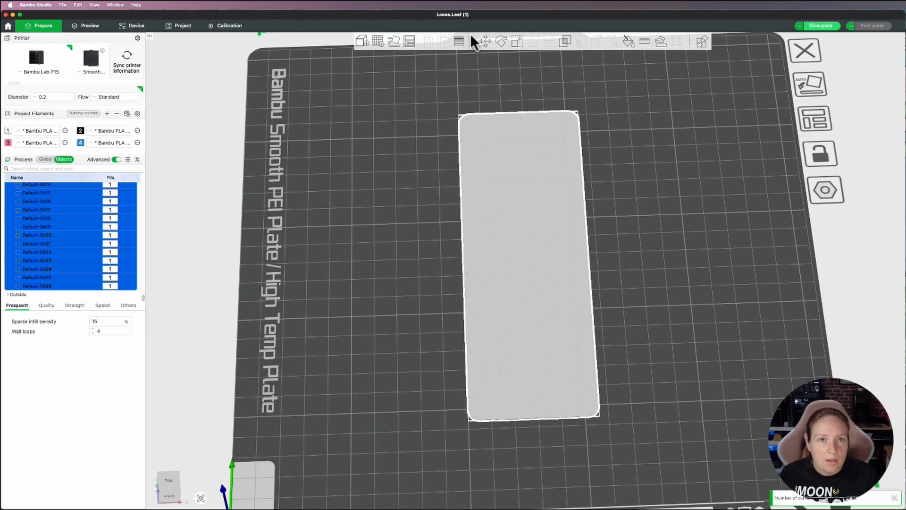
left_click(484, 41)
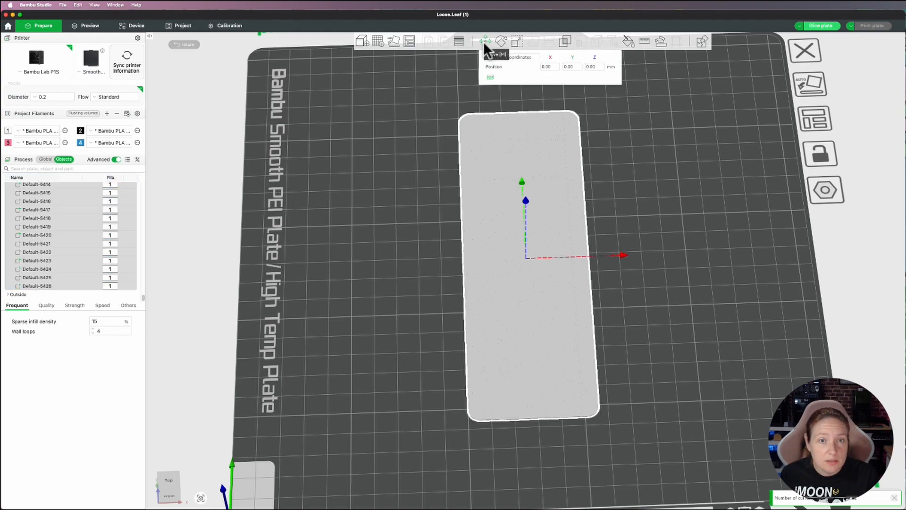
left_click(592, 67)
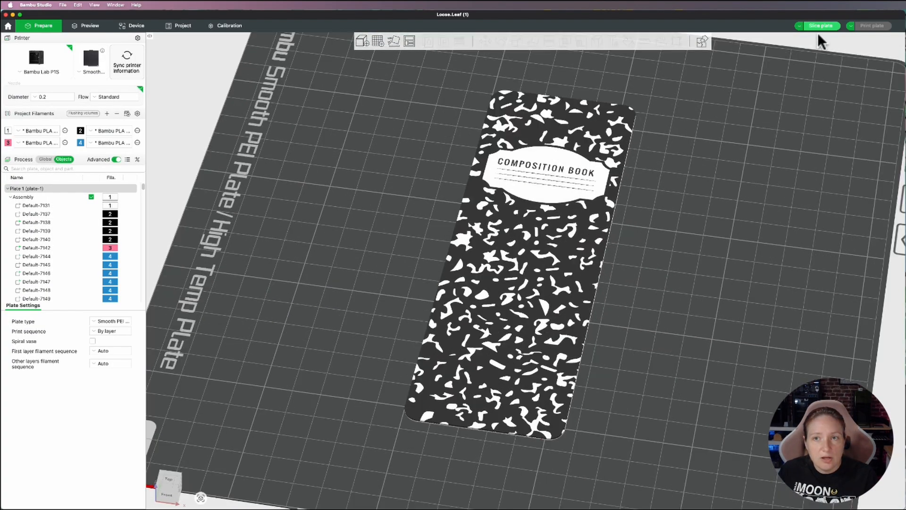
Slice the plate holding the single composition-book bookmark.
left_click(820, 26)
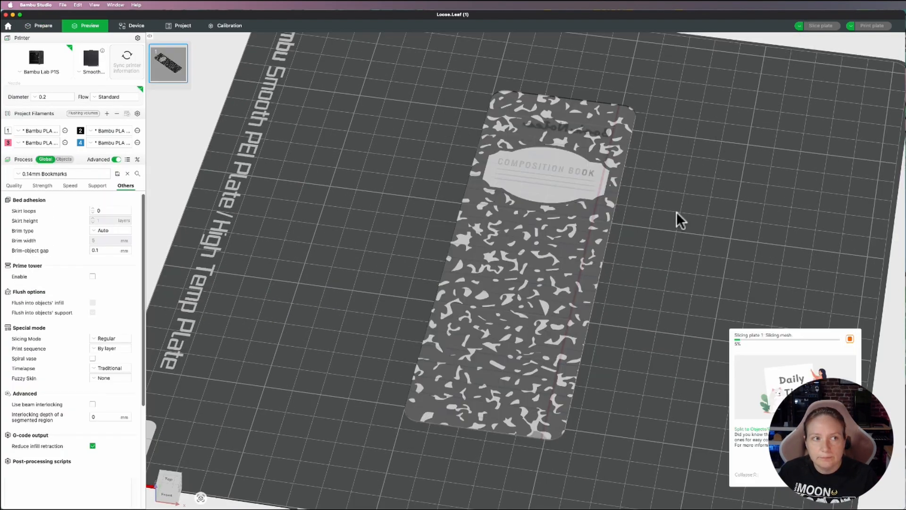
left_click(821, 25)
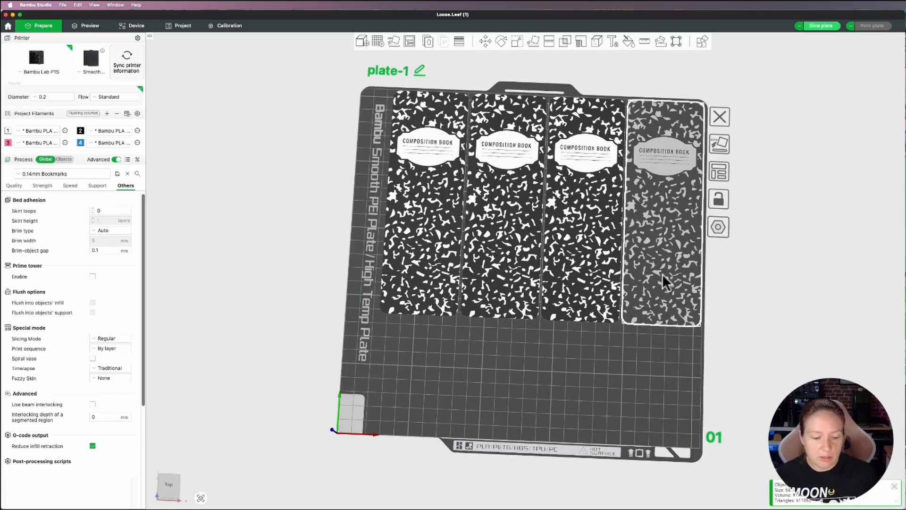
Lay out five composition-book bookmarks: four in a row, one rotated below.
left_click(42, 185)
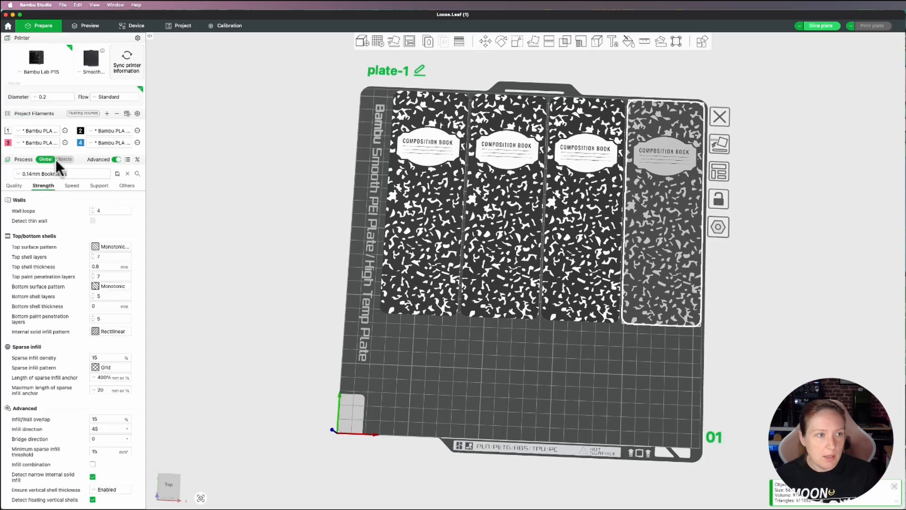
left_click(64, 159)
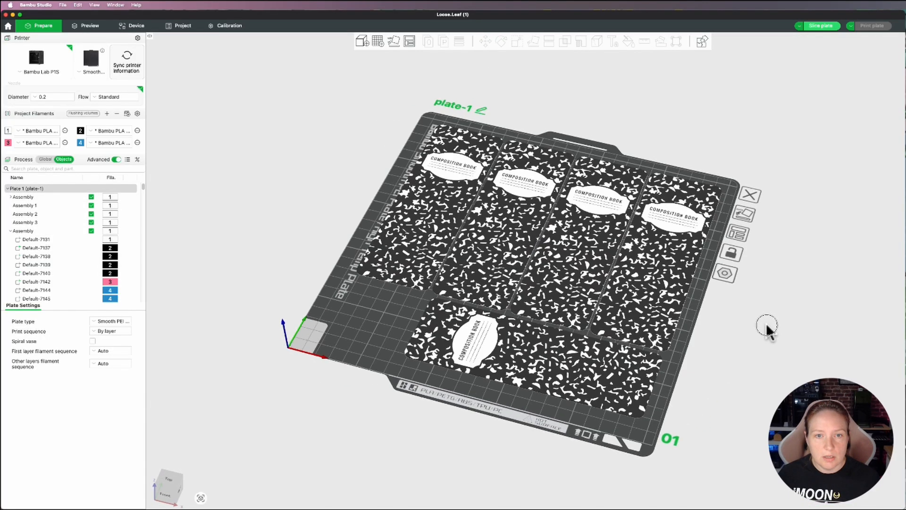
Slice the five-bookmark plate and review filament usage and the ~11-hour print estimate.
left_click(820, 25)
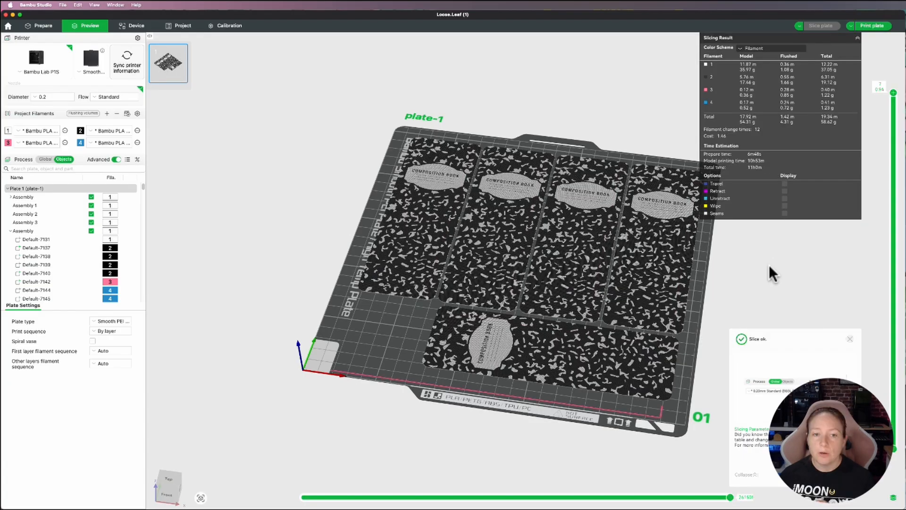
left_click(849, 339)
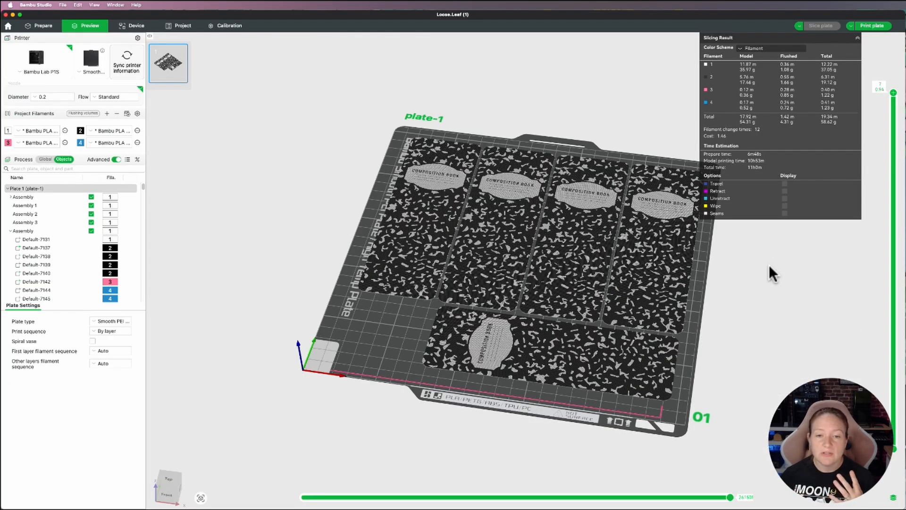
mouse_move(758, 172)
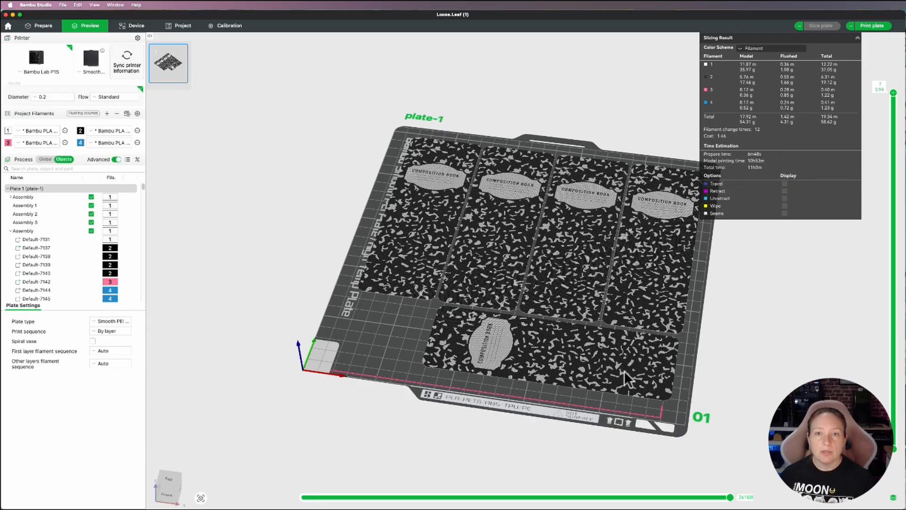
mouse_move(751, 132)
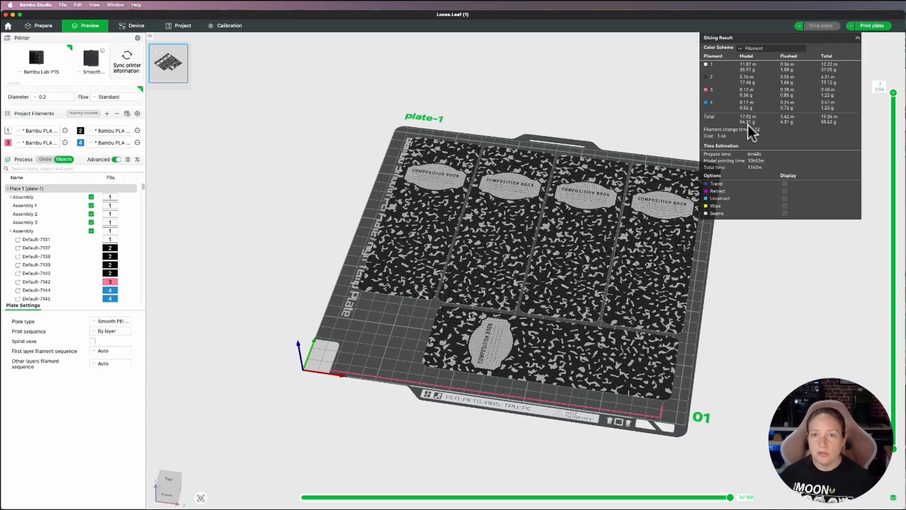
mouse_move(753, 132)
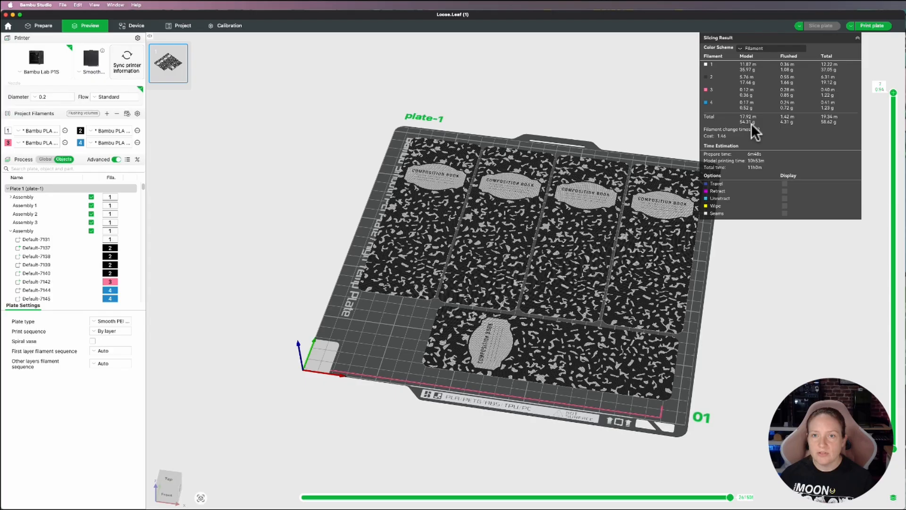
mouse_move(786, 130)
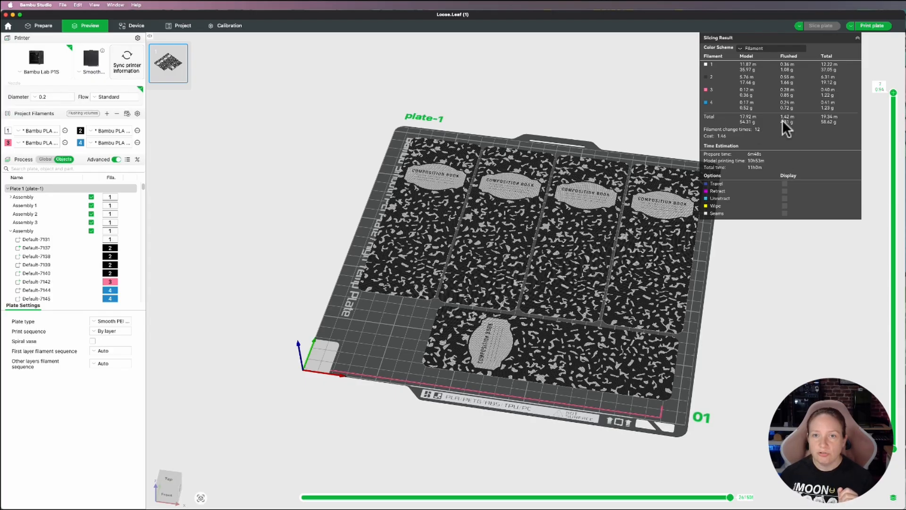
mouse_move(690, 98)
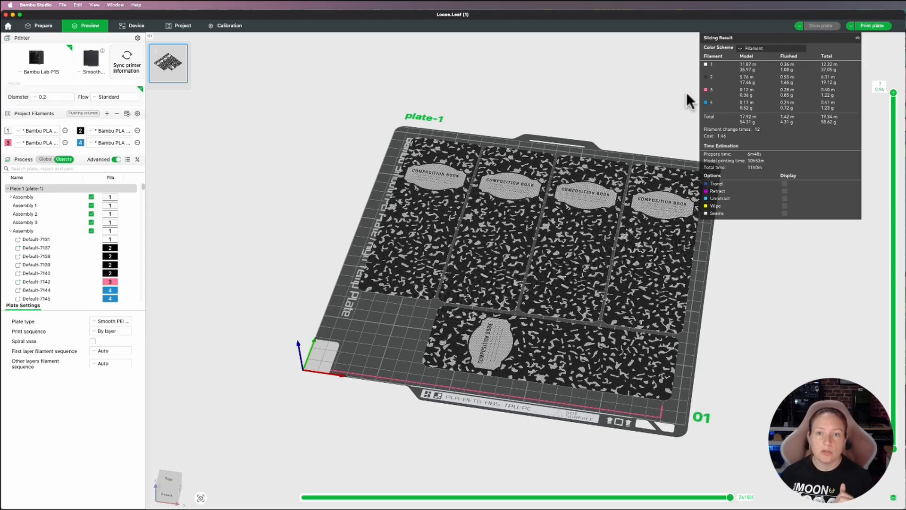